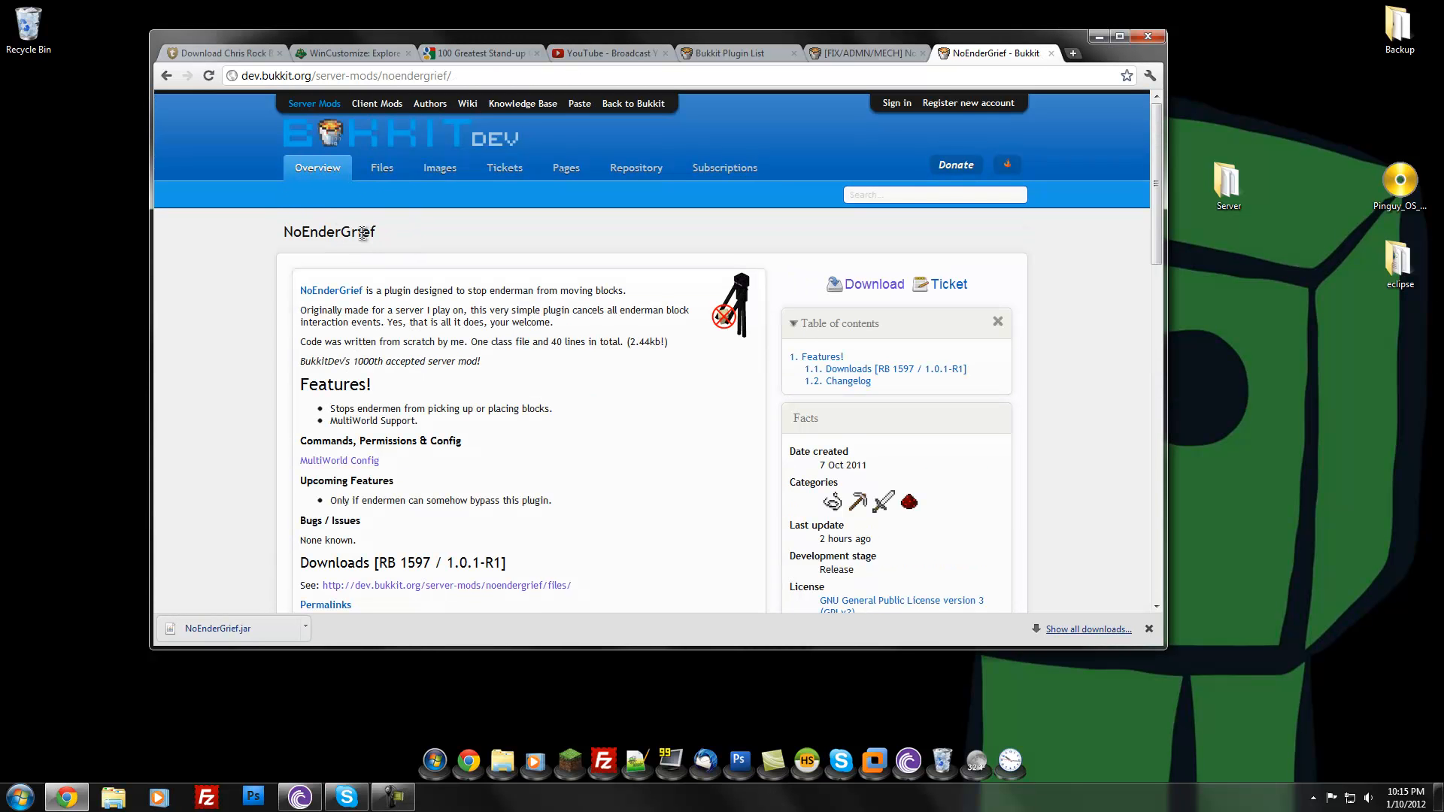
mouse_move(598, 380)
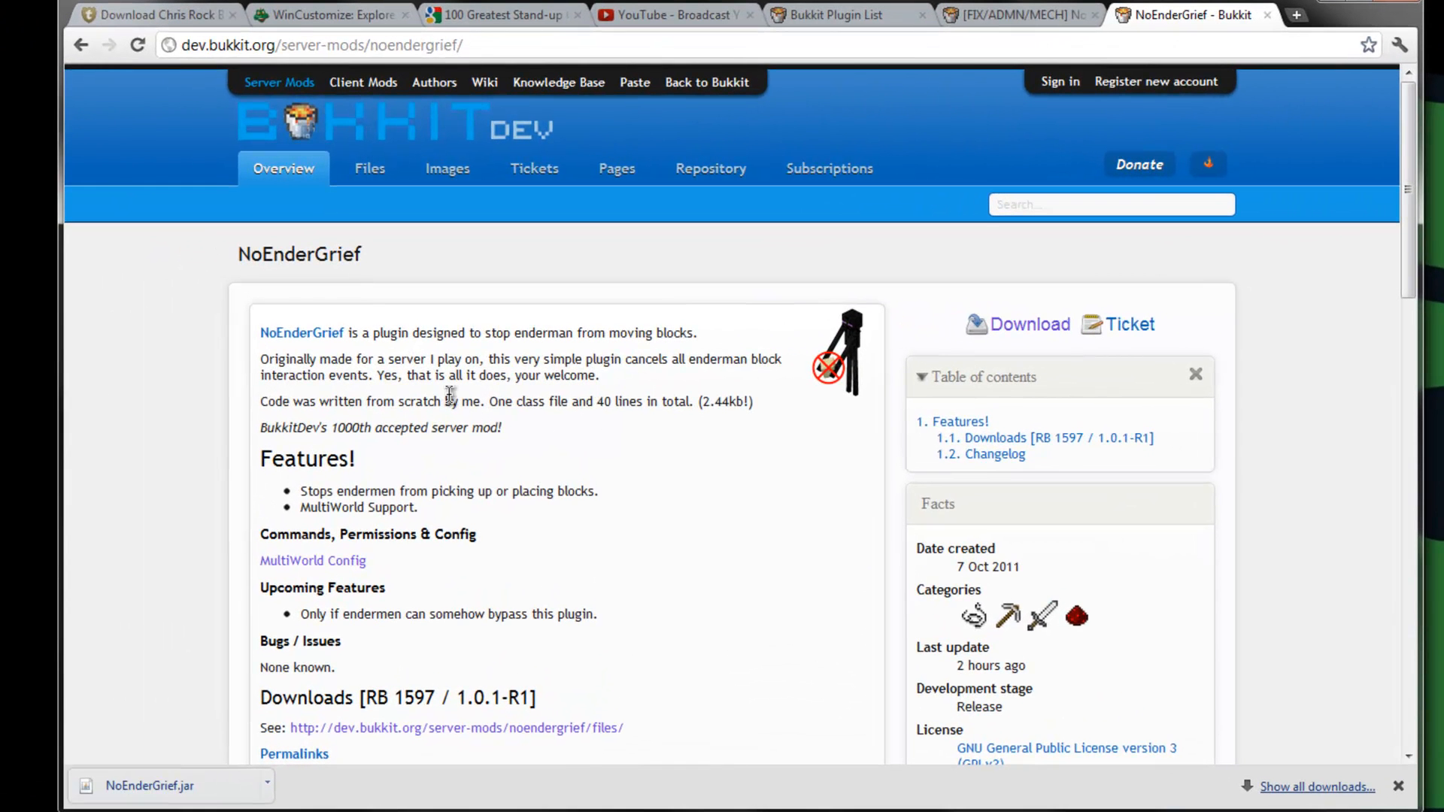
mouse_move(898, 456)
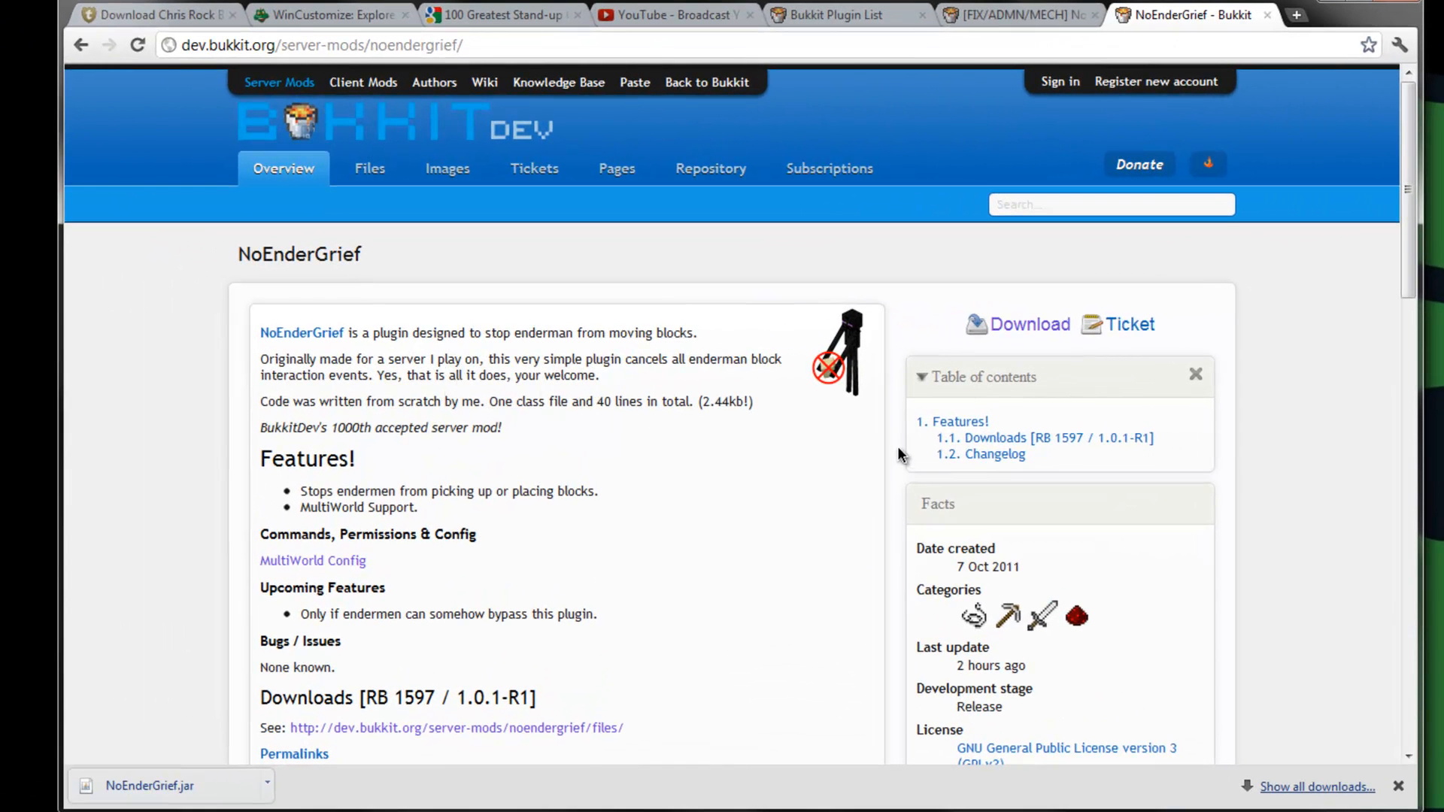
mouse_move(594, 396)
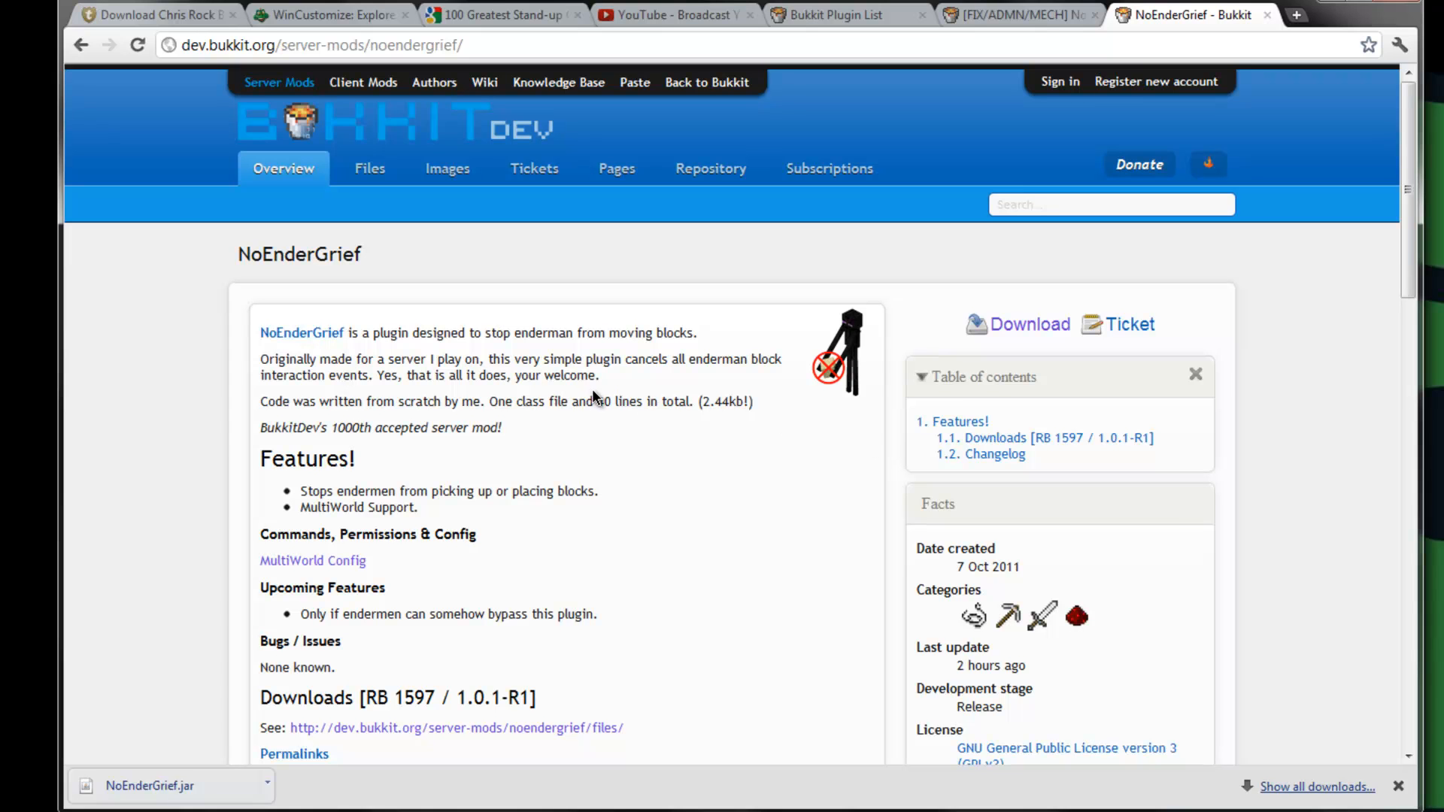
mouse_move(608, 432)
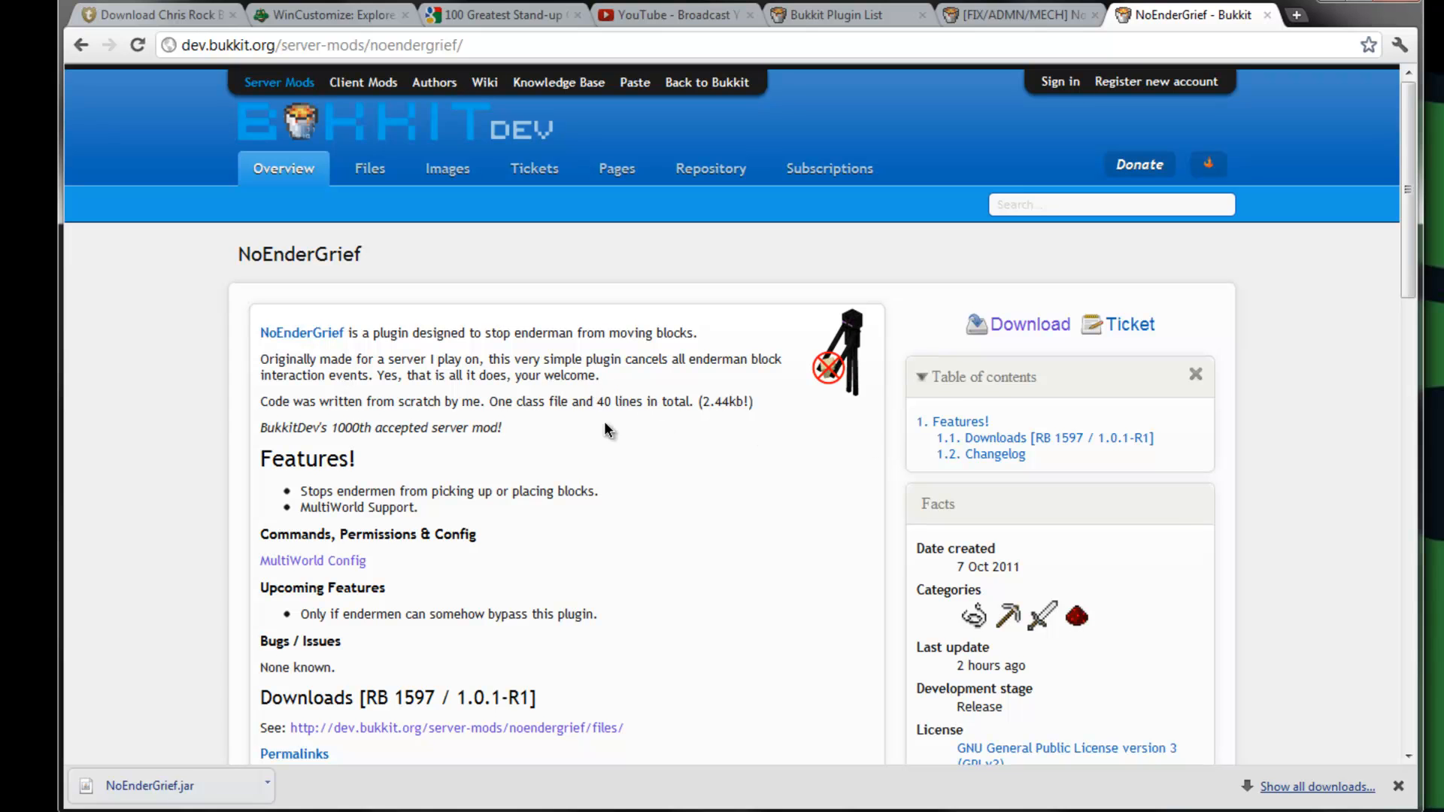
mouse_move(552, 439)
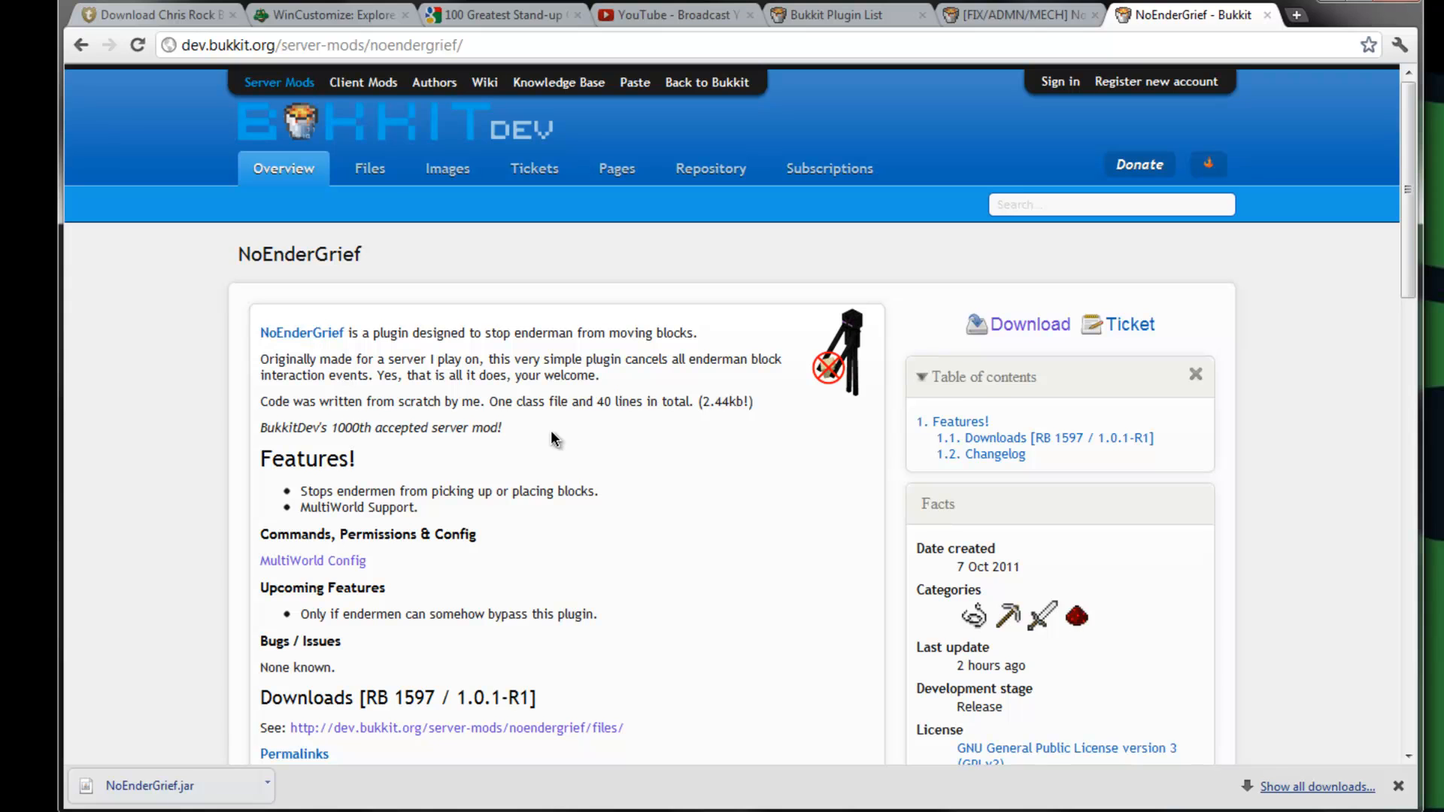
mouse_move(542, 556)
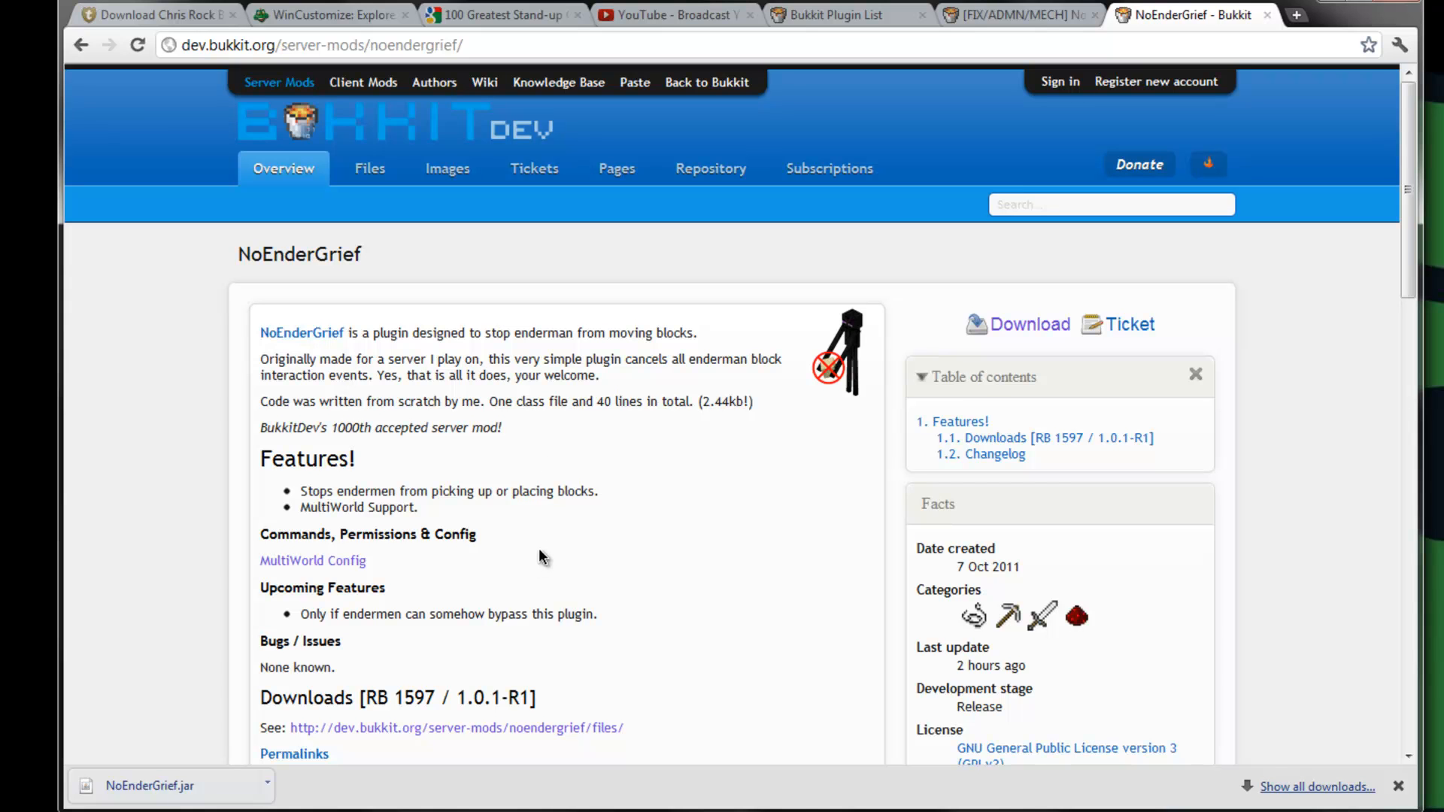
mouse_move(528, 529)
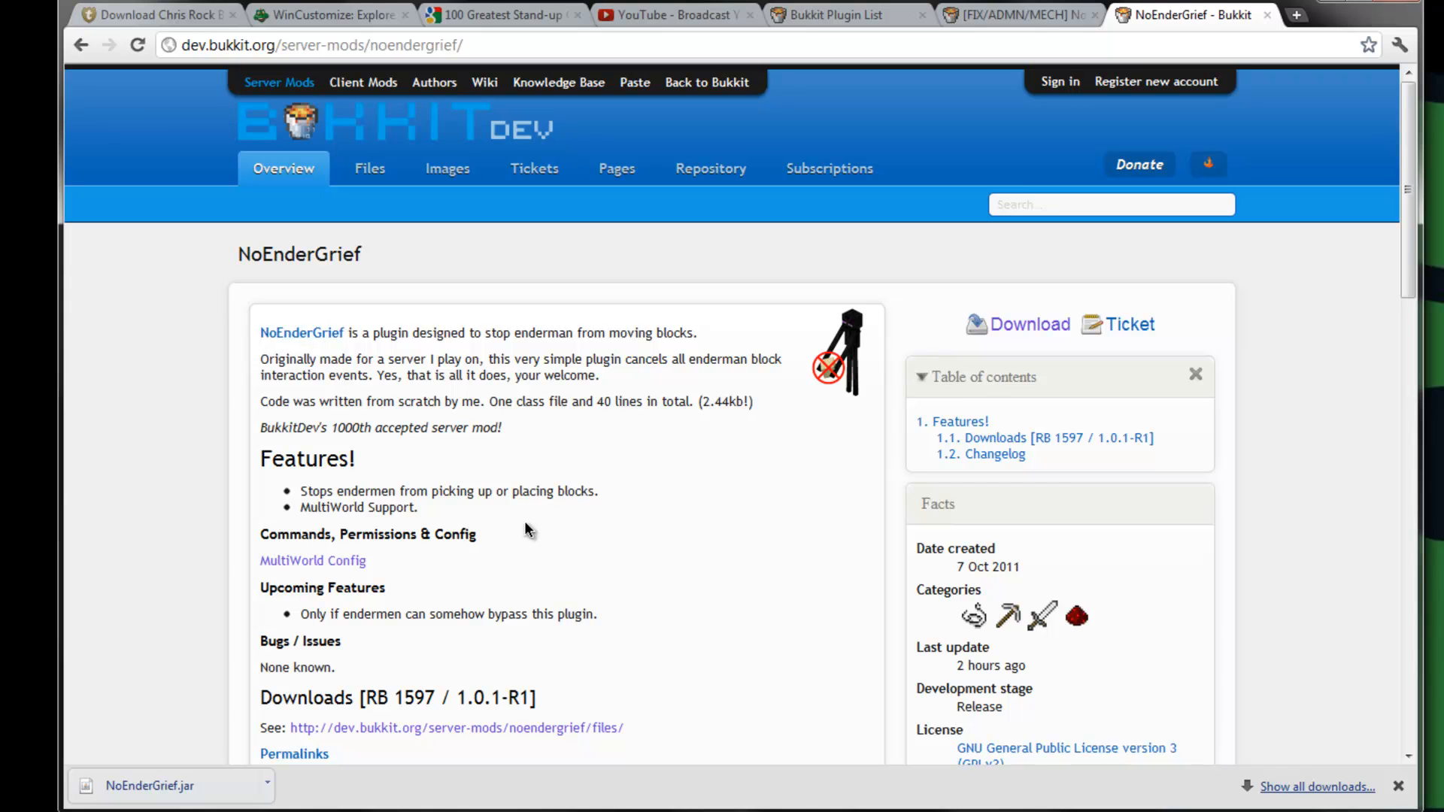
Scroll through the NoEnderGrief overview page before downloading the v1.1.2 jar
scroll(down, 3)
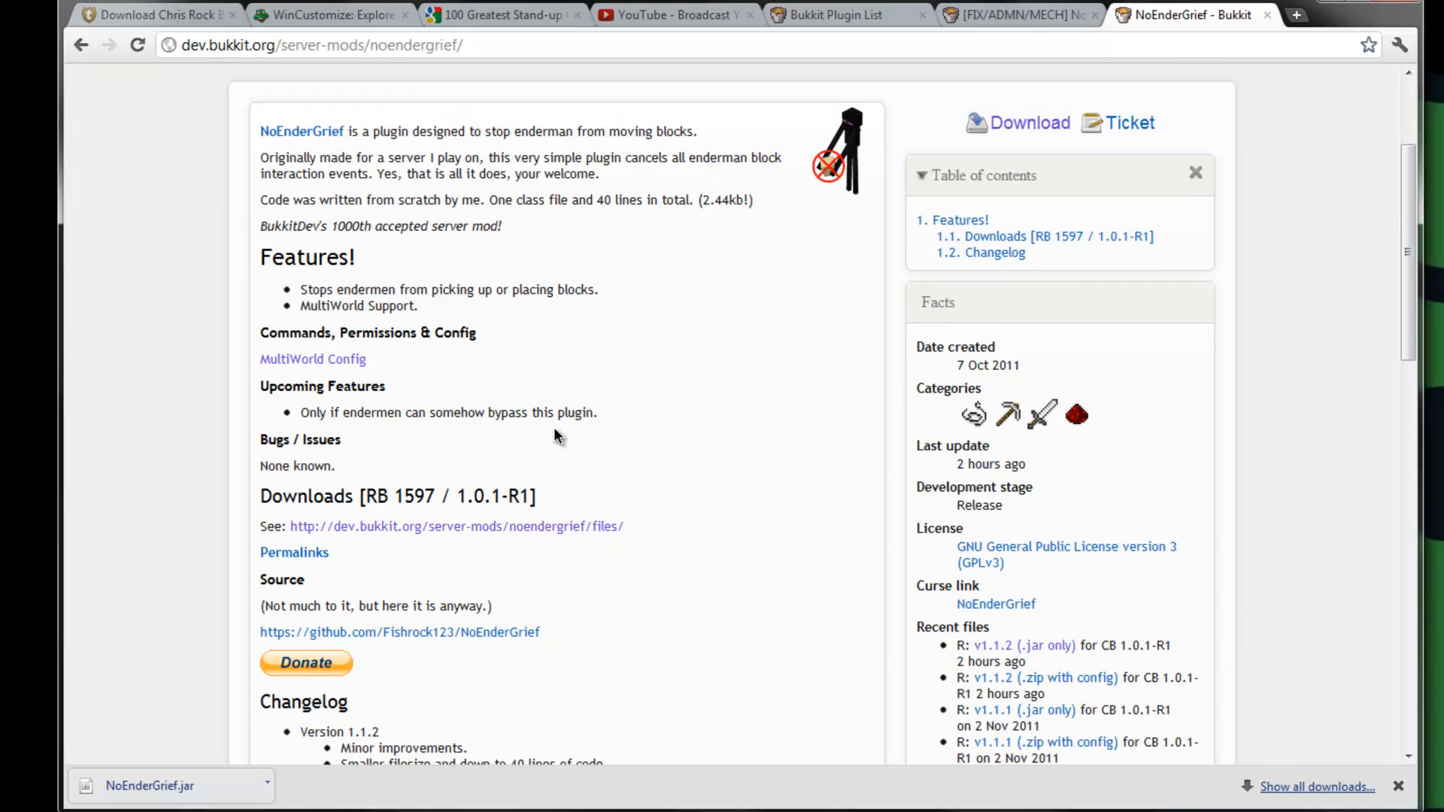
scroll(down, 3)
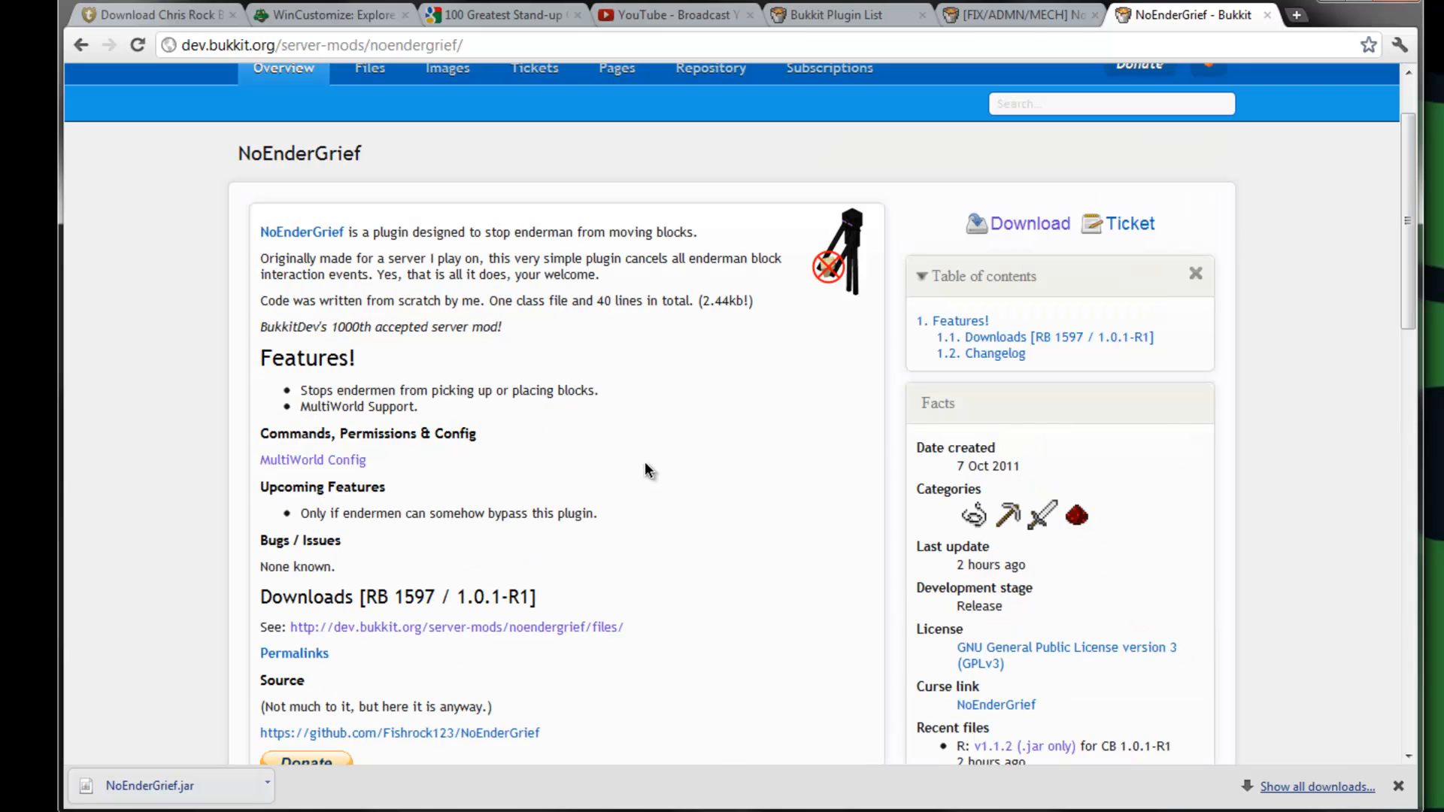
mouse_move(468, 381)
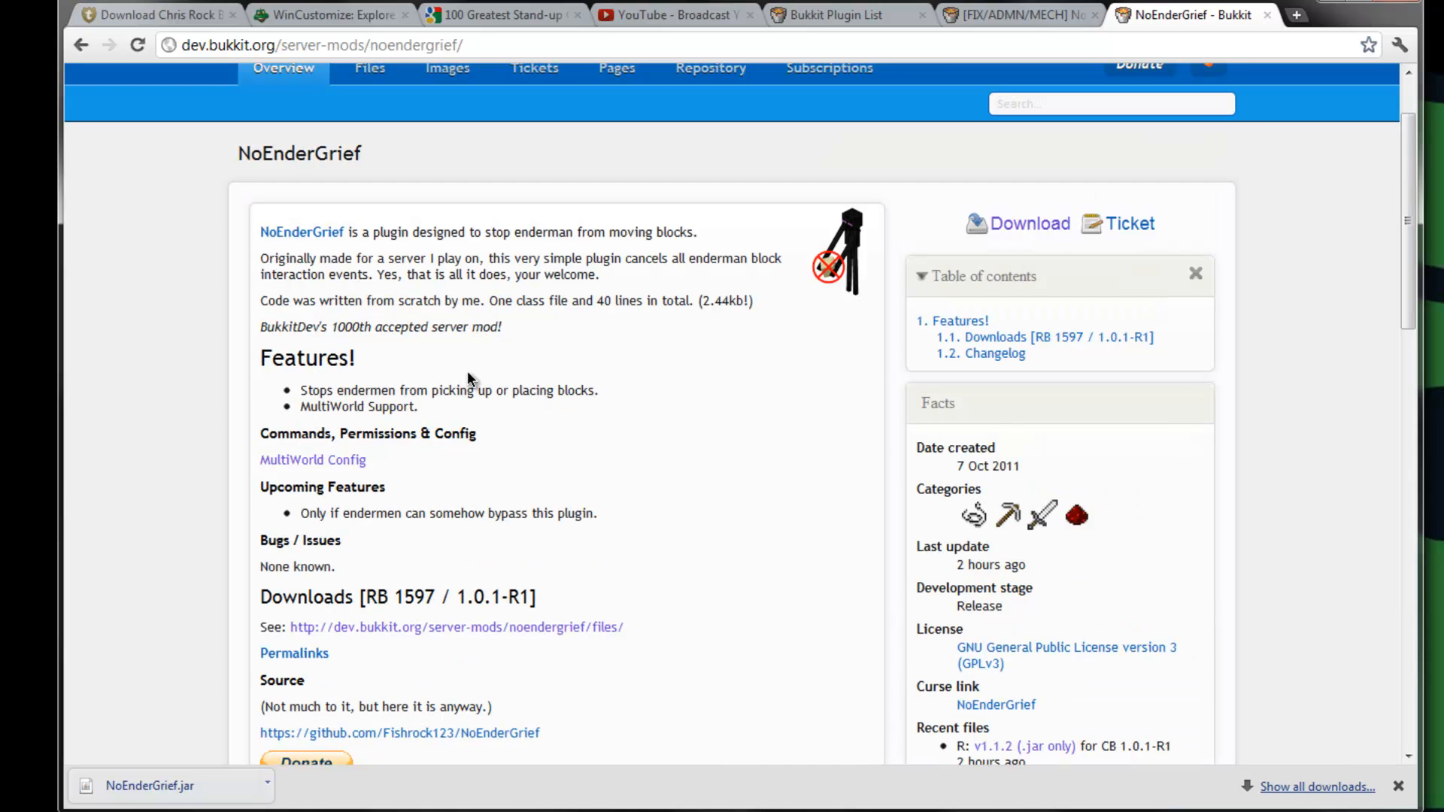
mouse_move(642, 343)
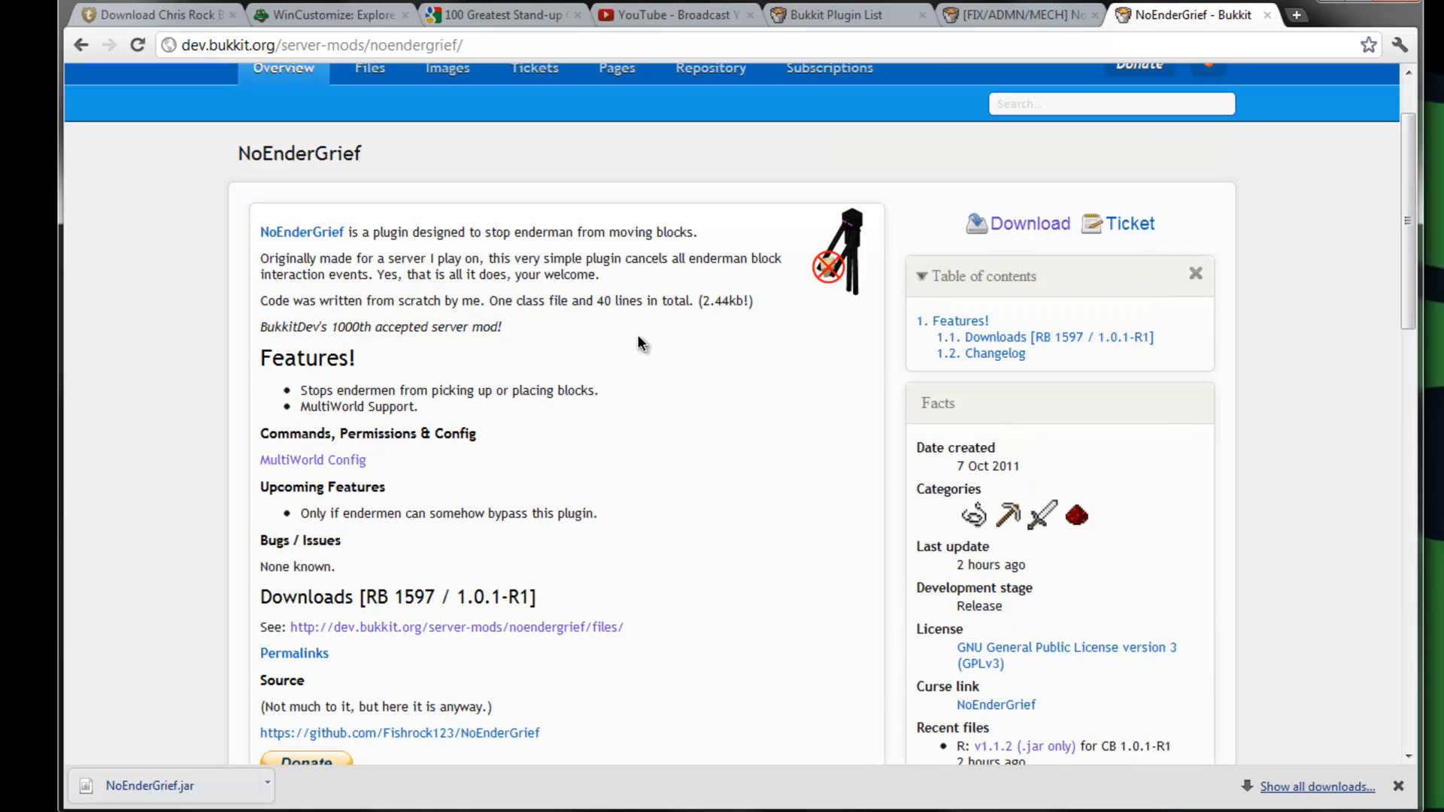
scroll(down, 3)
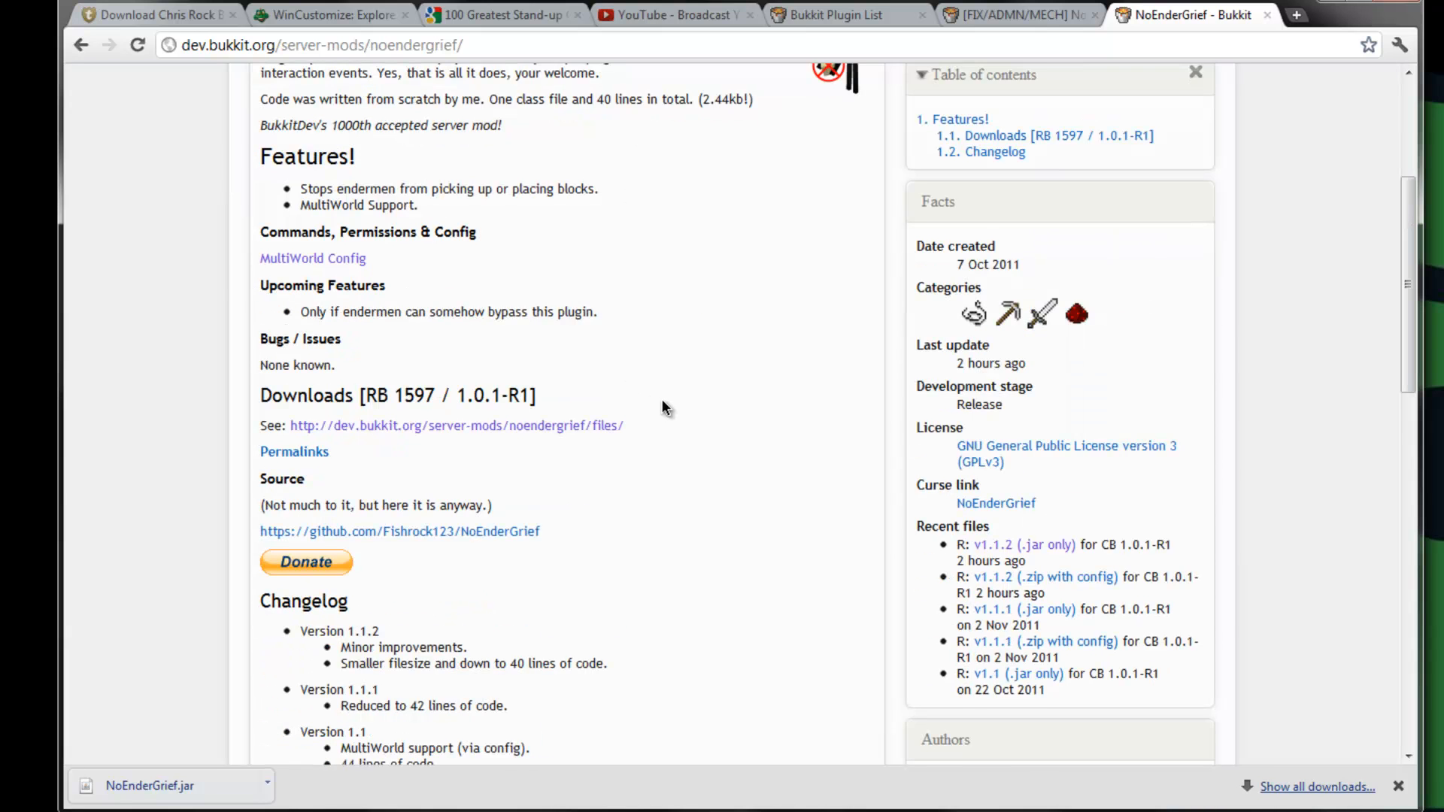
scroll(up, 3)
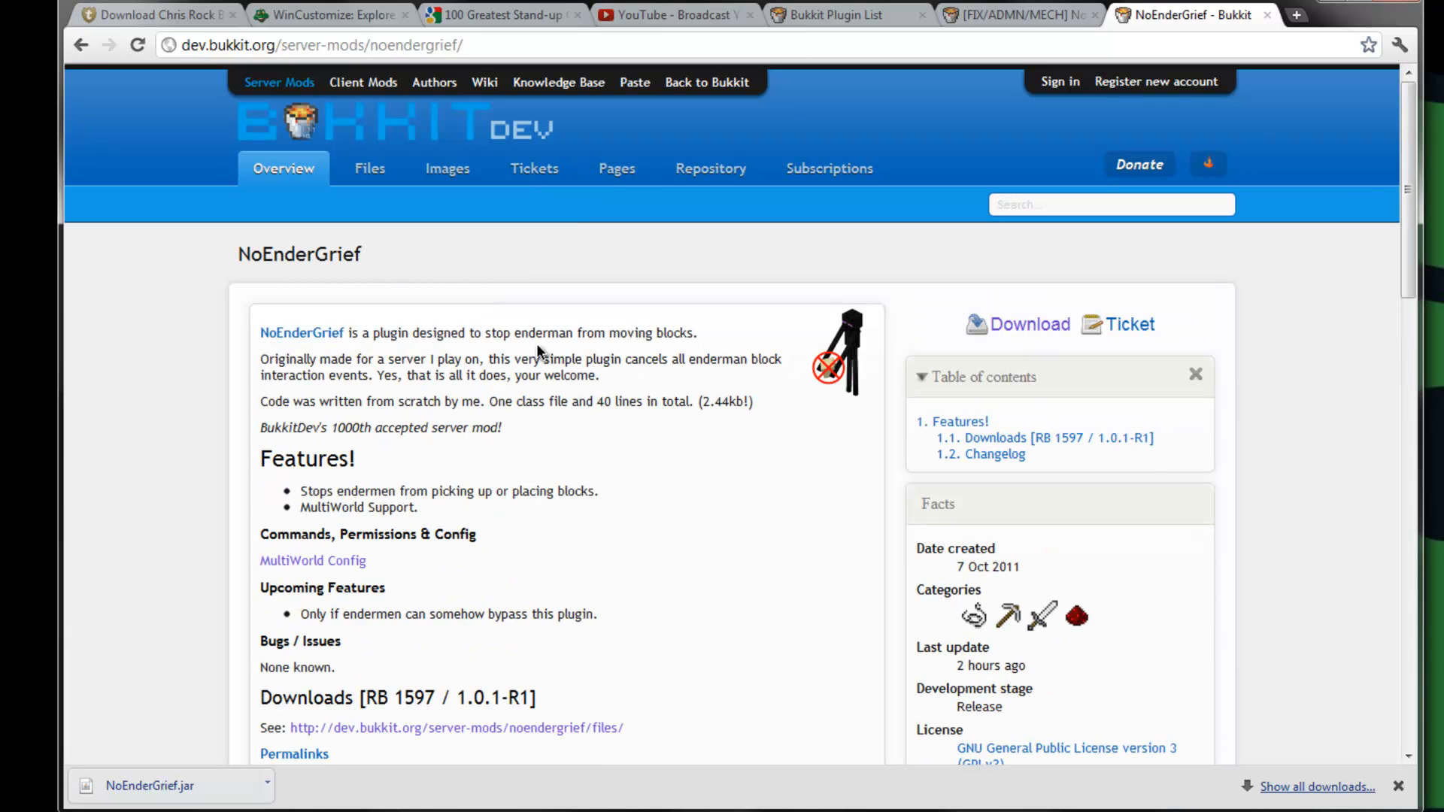
mouse_move(950, 315)
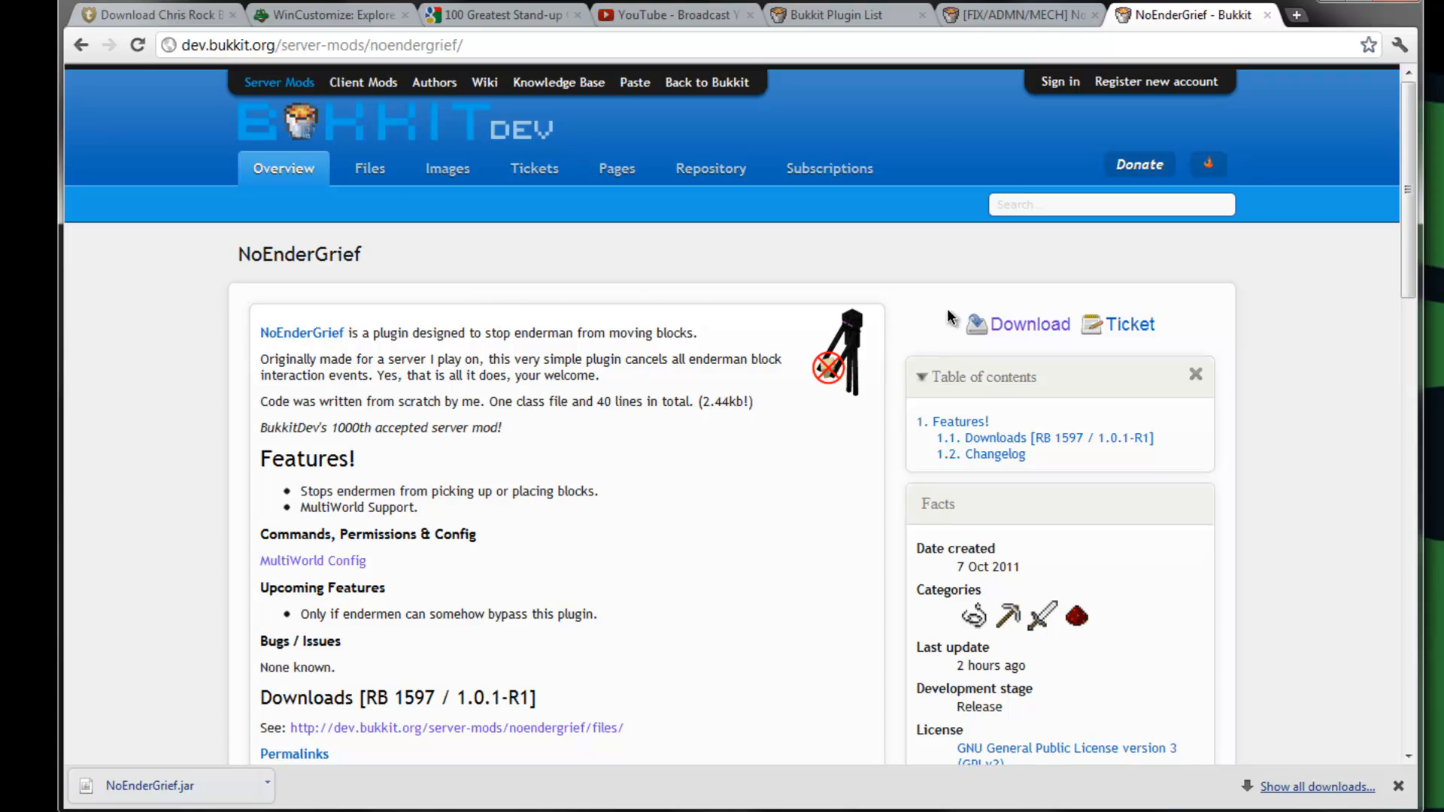
mouse_move(1035, 274)
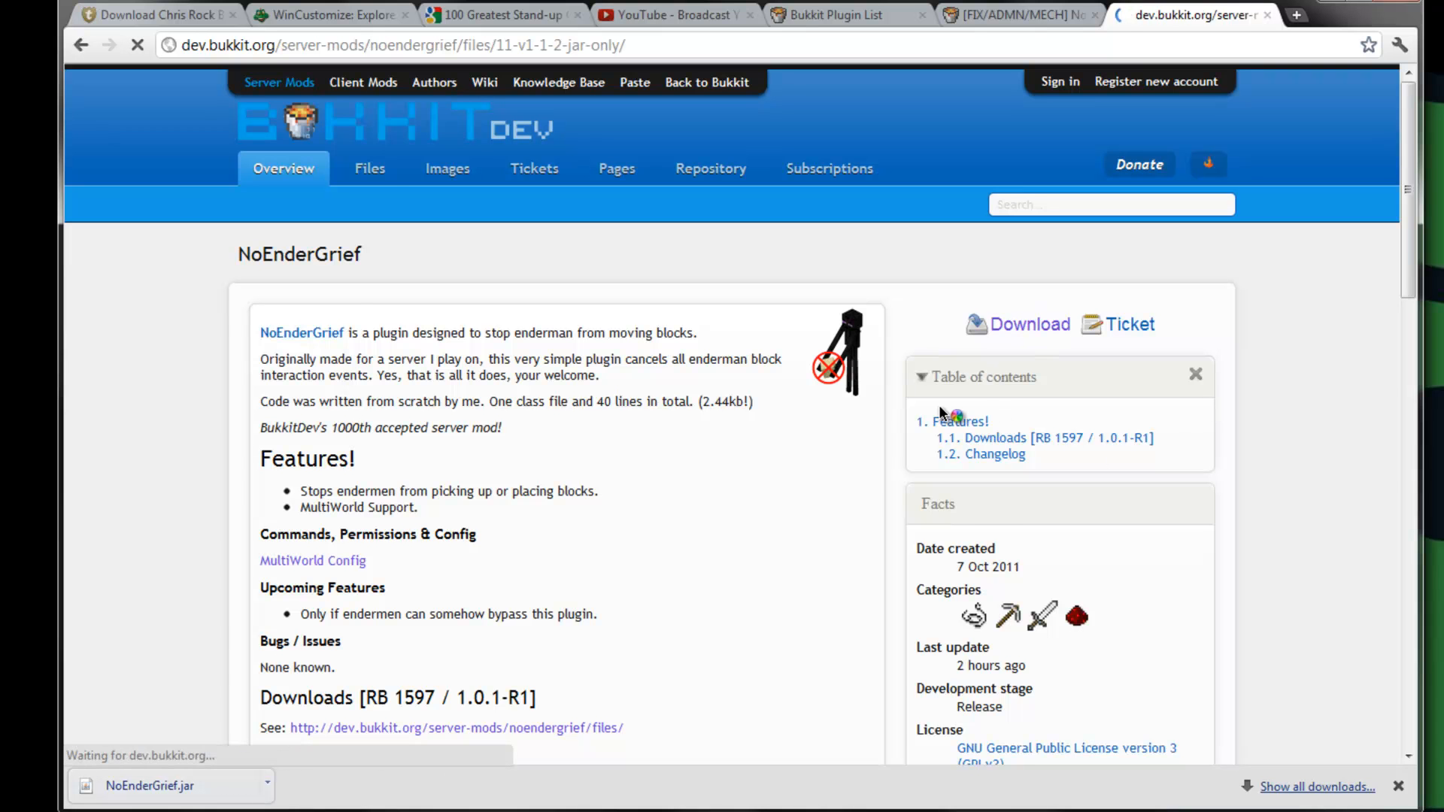
Verify NoEnderGrief.jar sits in the Server's plugins folder, then return to the Server folder
click(370, 167)
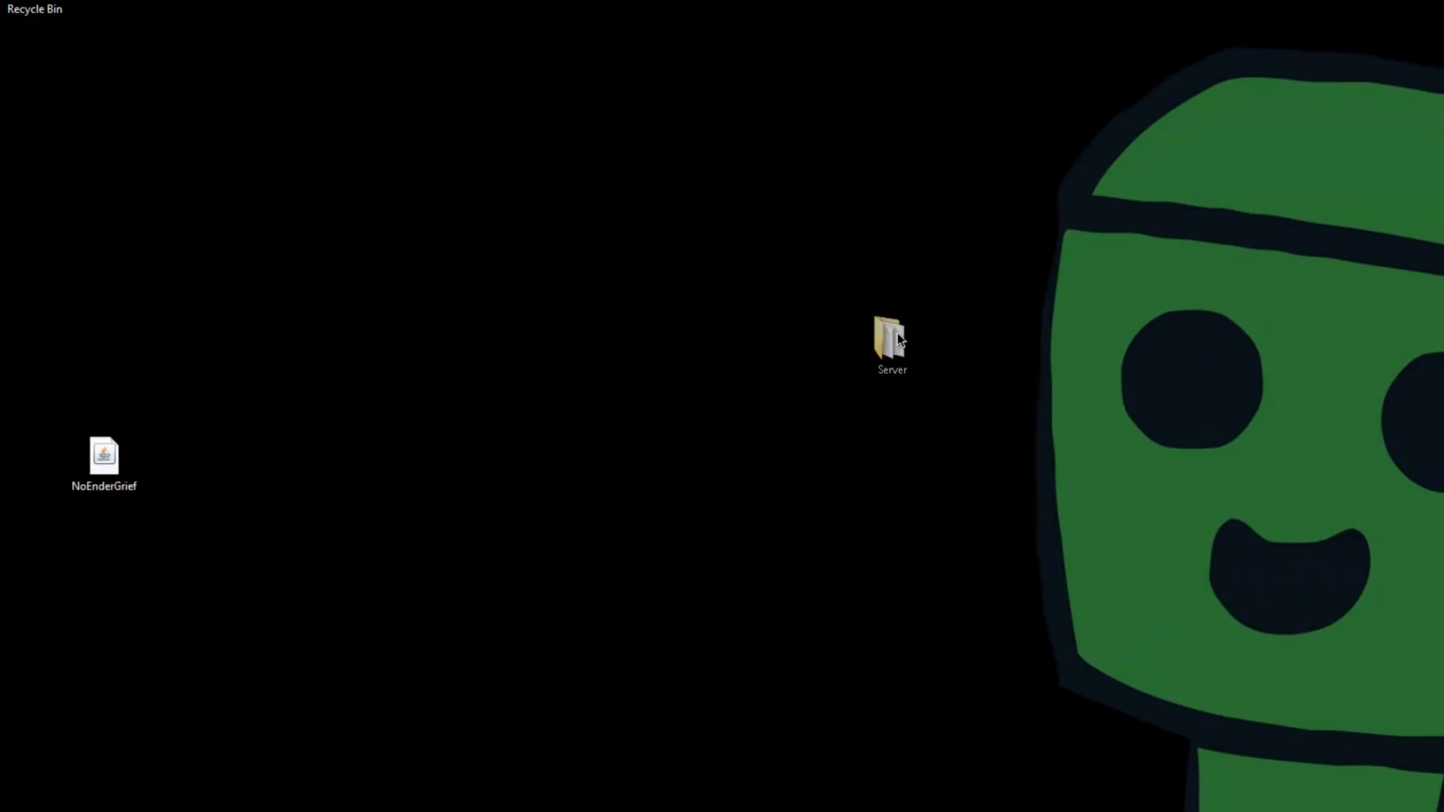
double_click(887, 335)
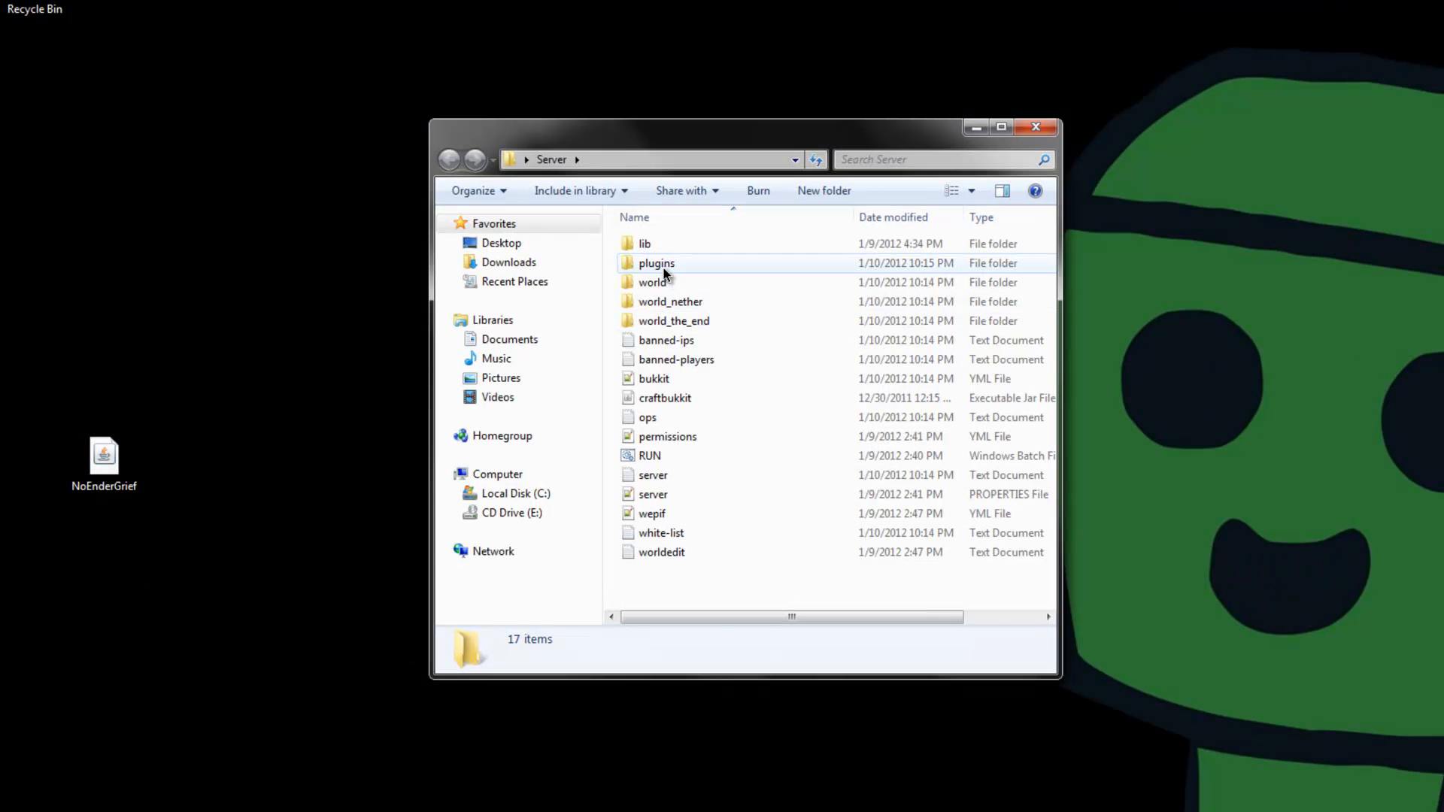
double_click(655, 262)
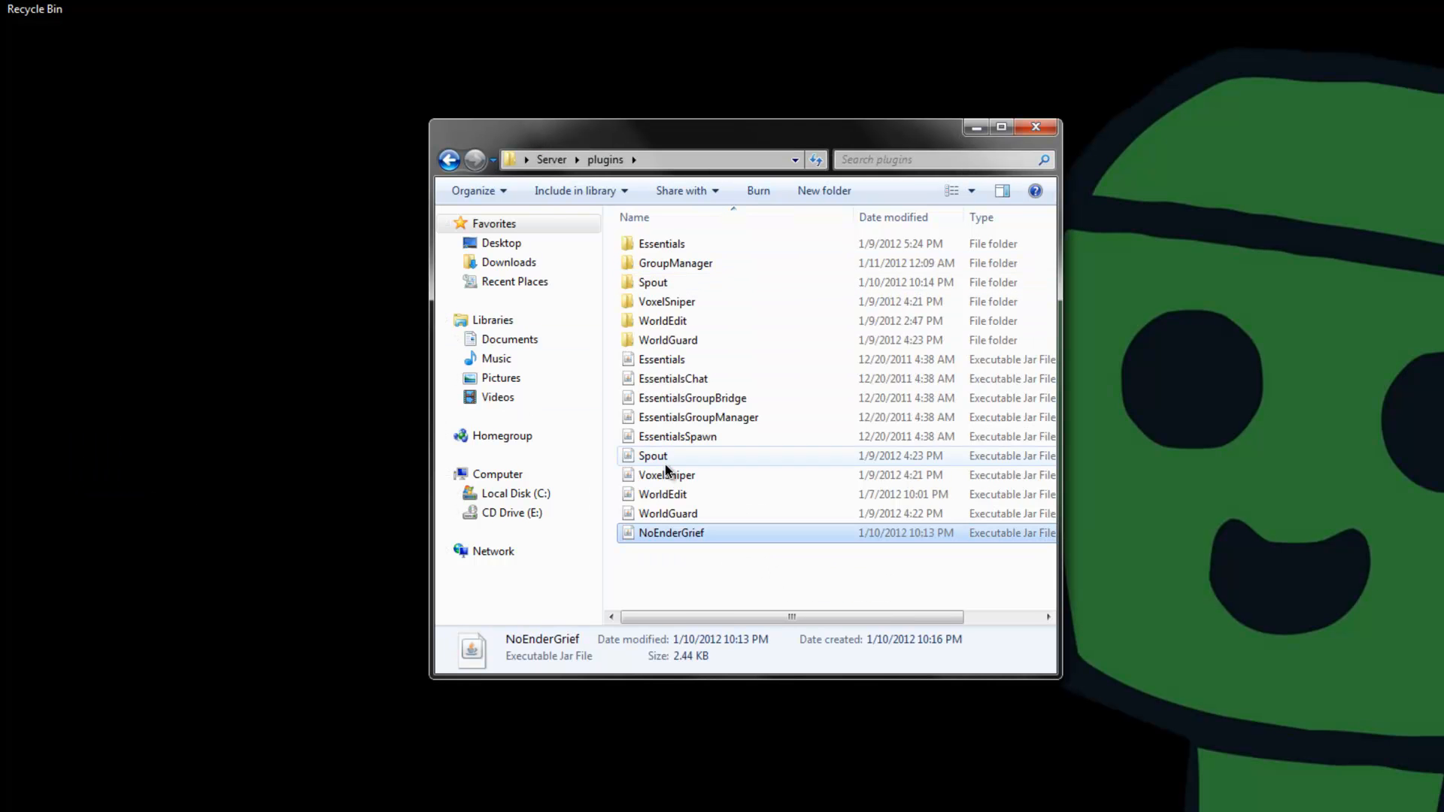
click(449, 160)
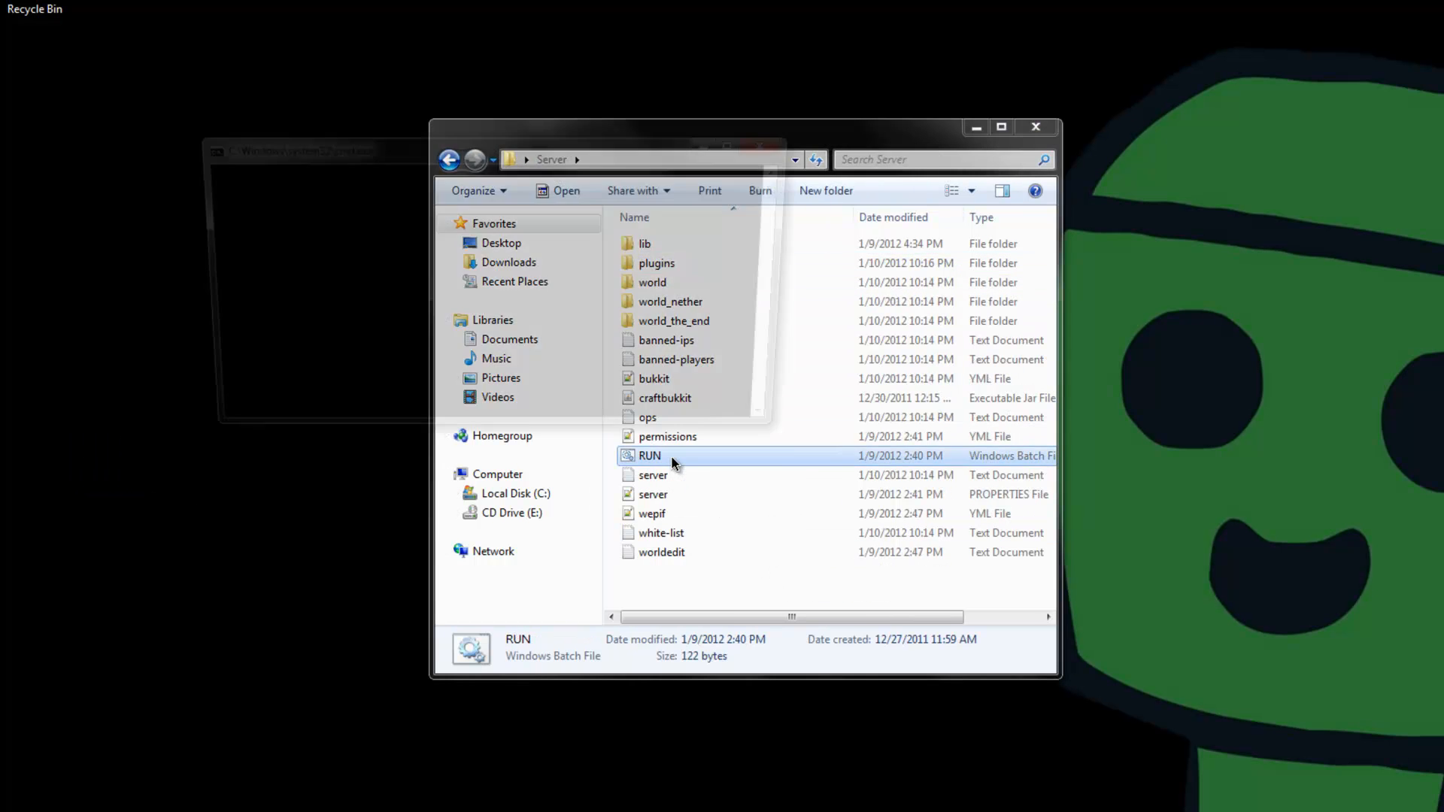
Launch RUN.bat so the Bukkit server starts and NoEnderGrief 1.1.2 reports enabled
double_click(650, 454)
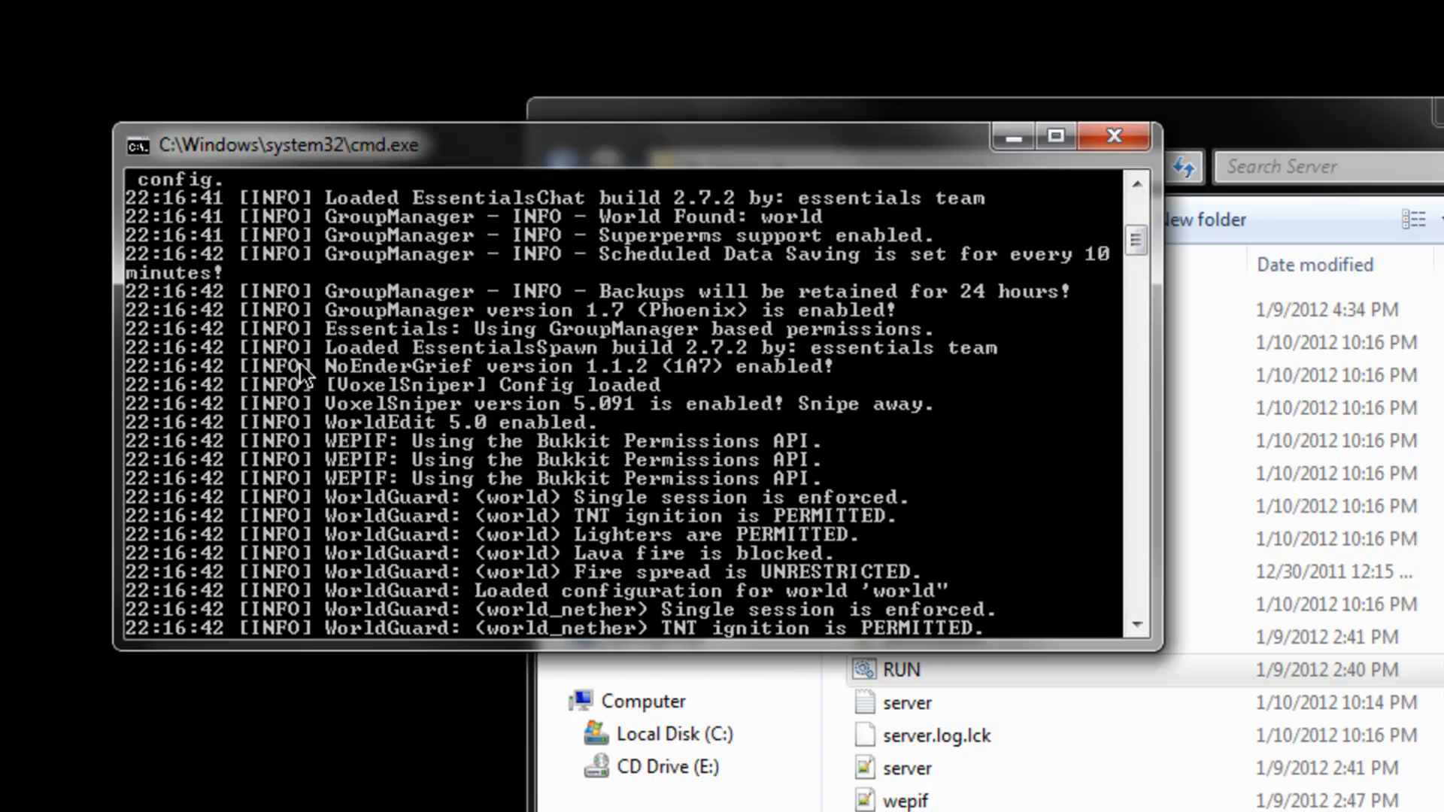
mouse_move(654, 378)
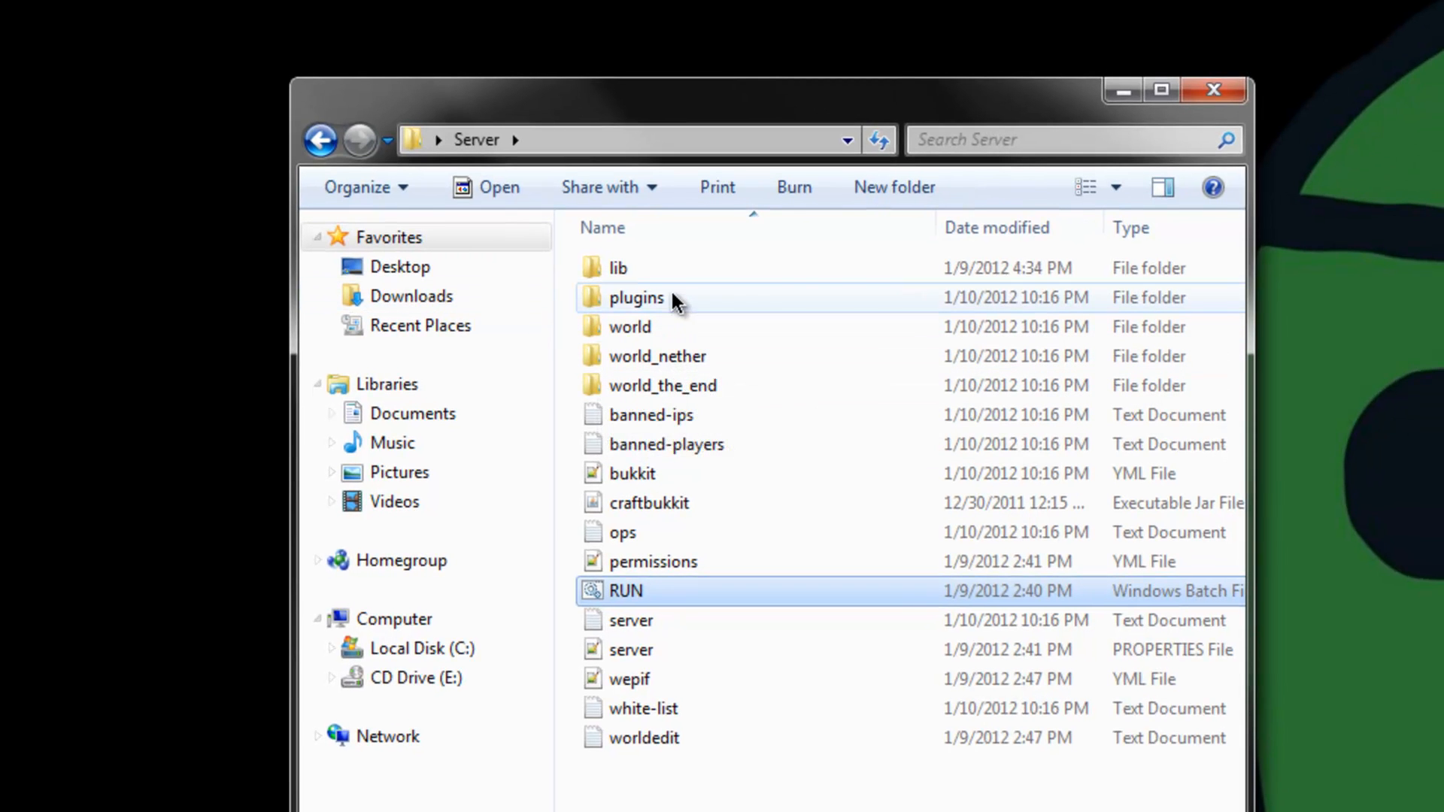
Open plugins/NoEnderGrief/config.yml in Notepad++ for editing
double_click(635, 297)
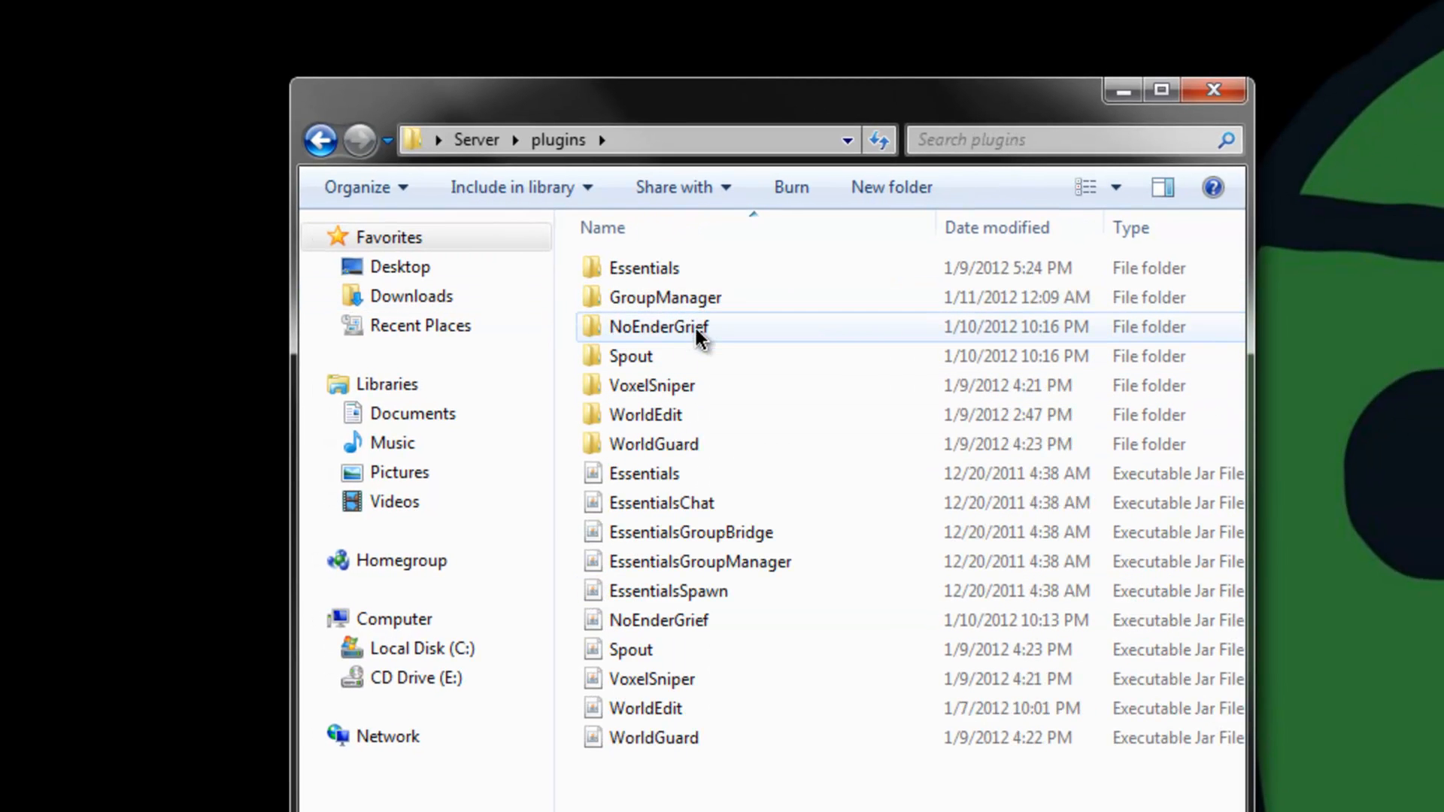
double_click(659, 326)
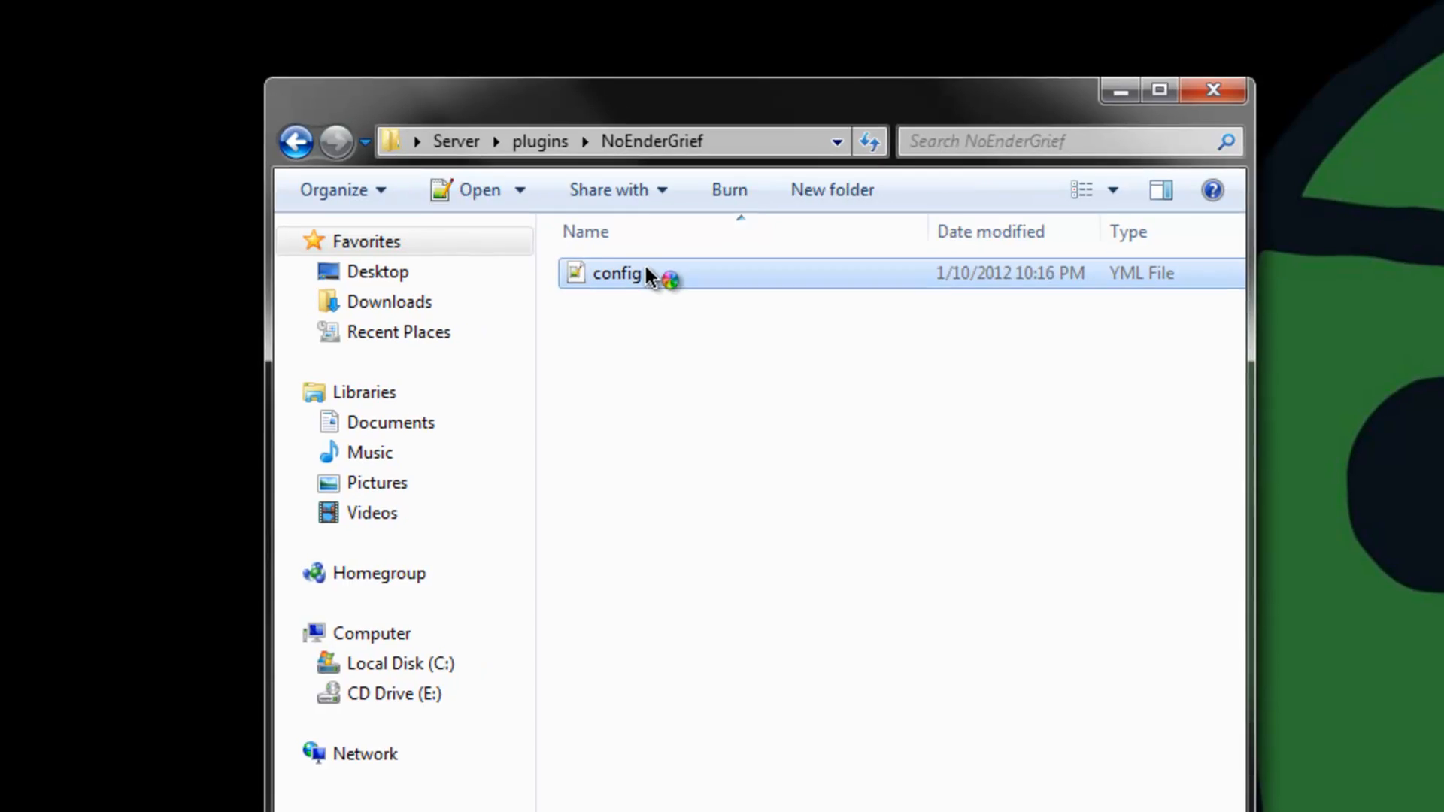
double_click(616, 272)
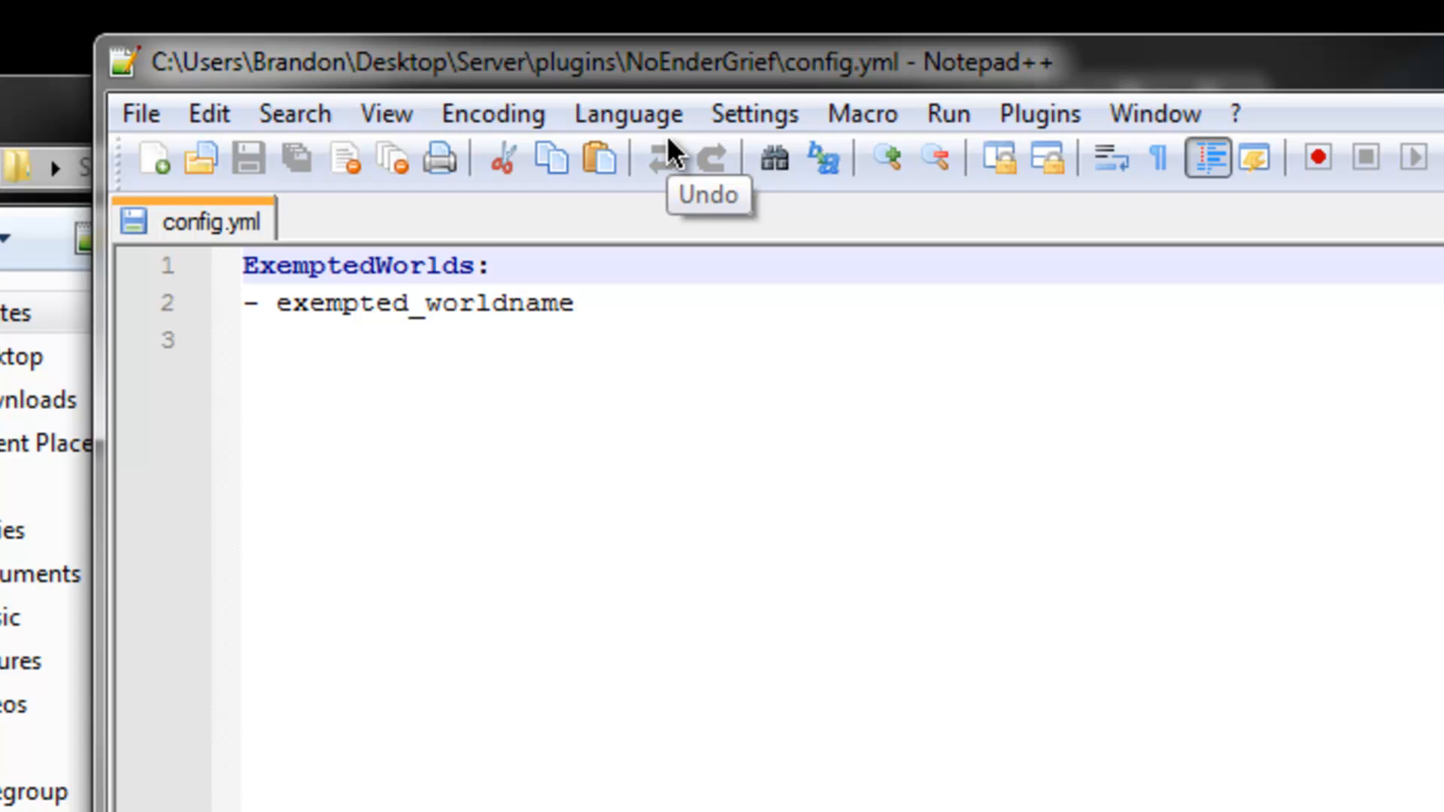
Add '- guestworld' as a second ExemptedWorlds entry in config.yml and save it
click(490, 266)
text(-)
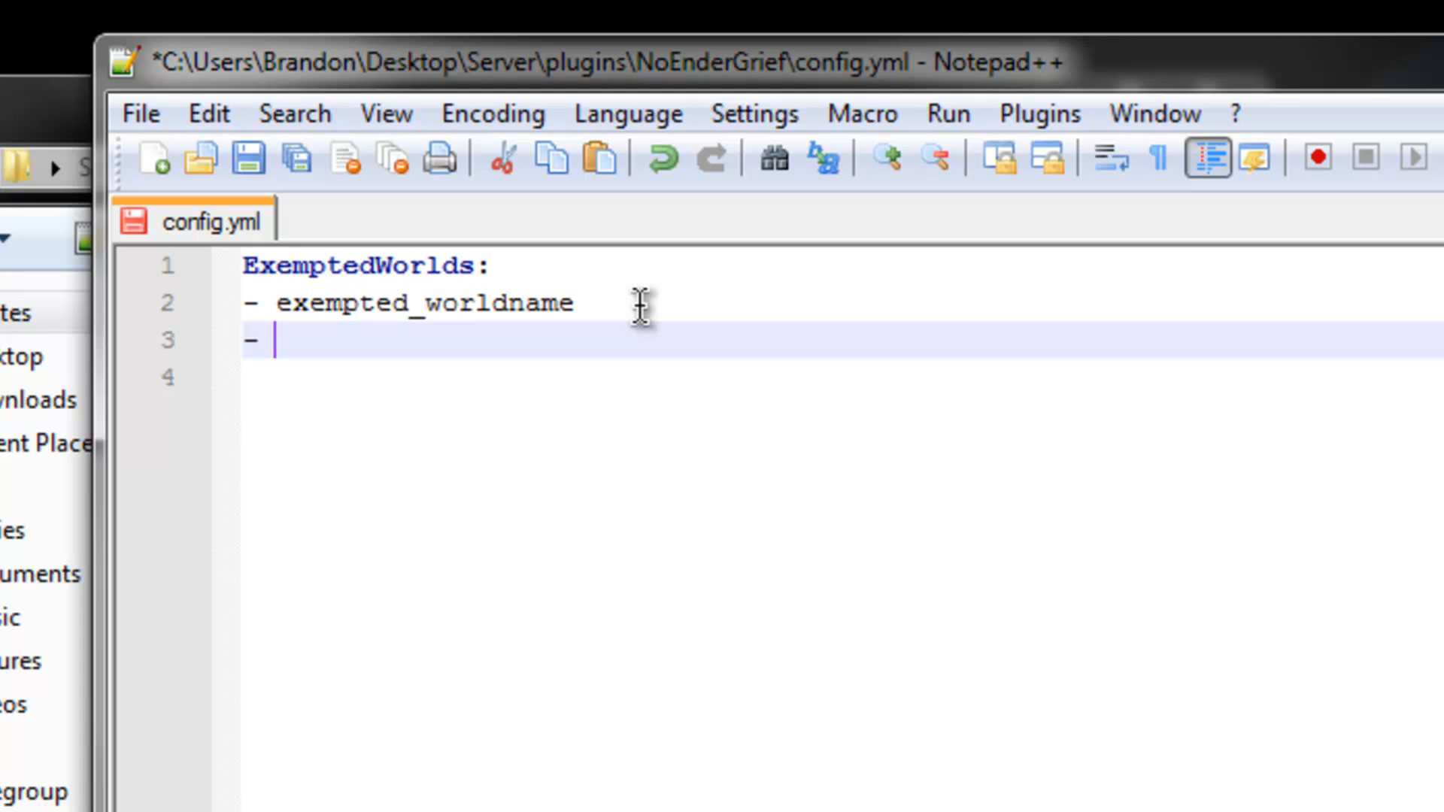
text(guestwo)
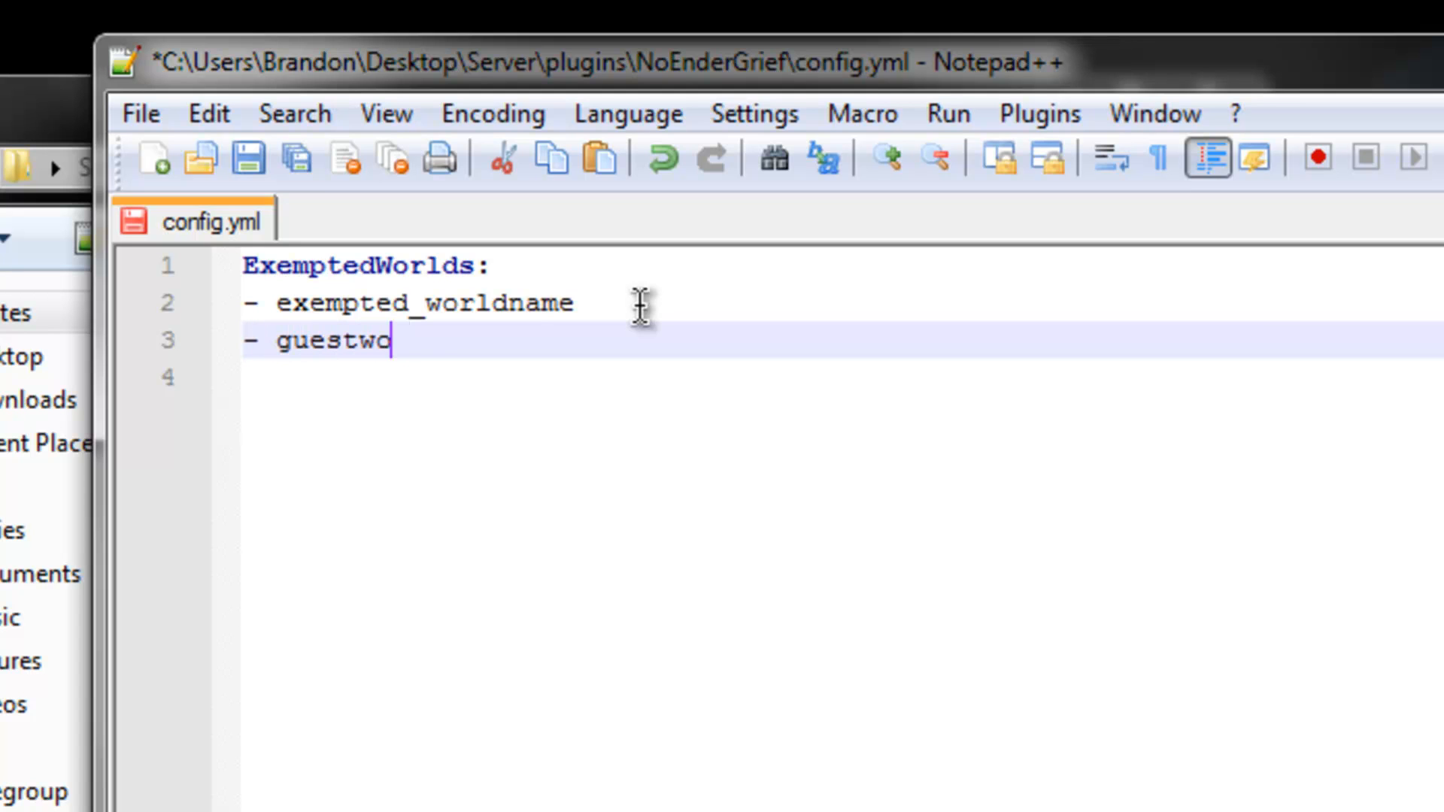
text(rld)
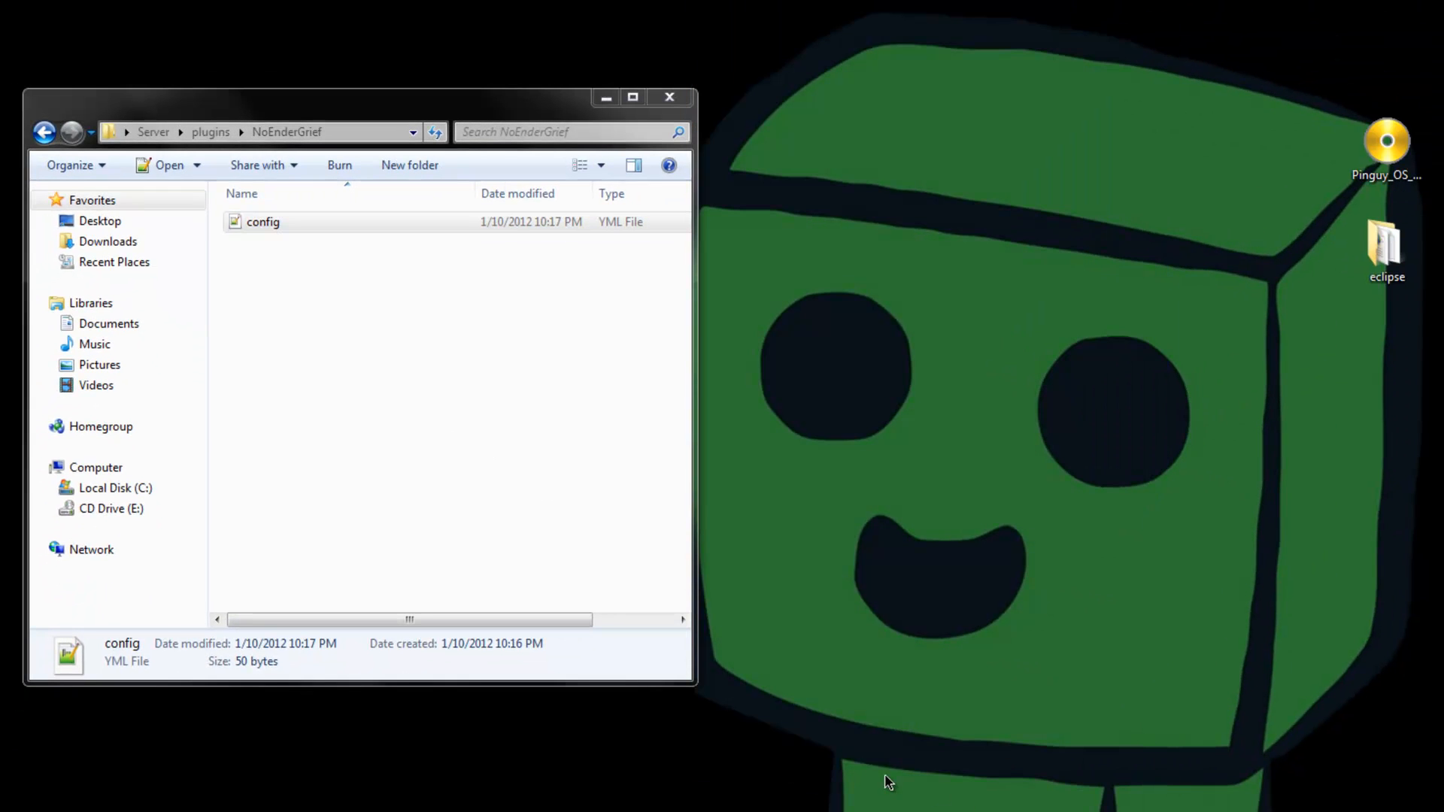
mouse_move(409, 129)
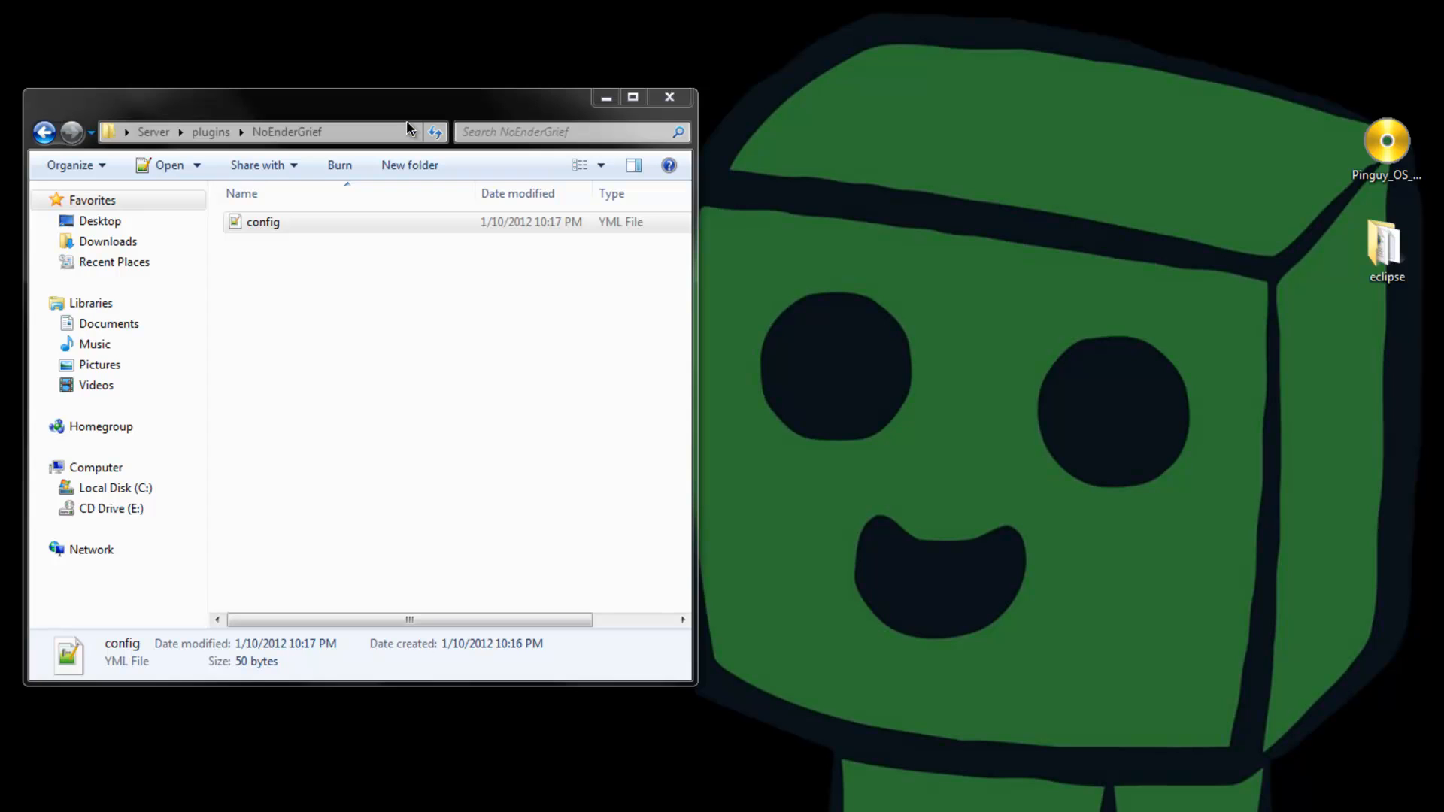
mouse_move(222, 559)
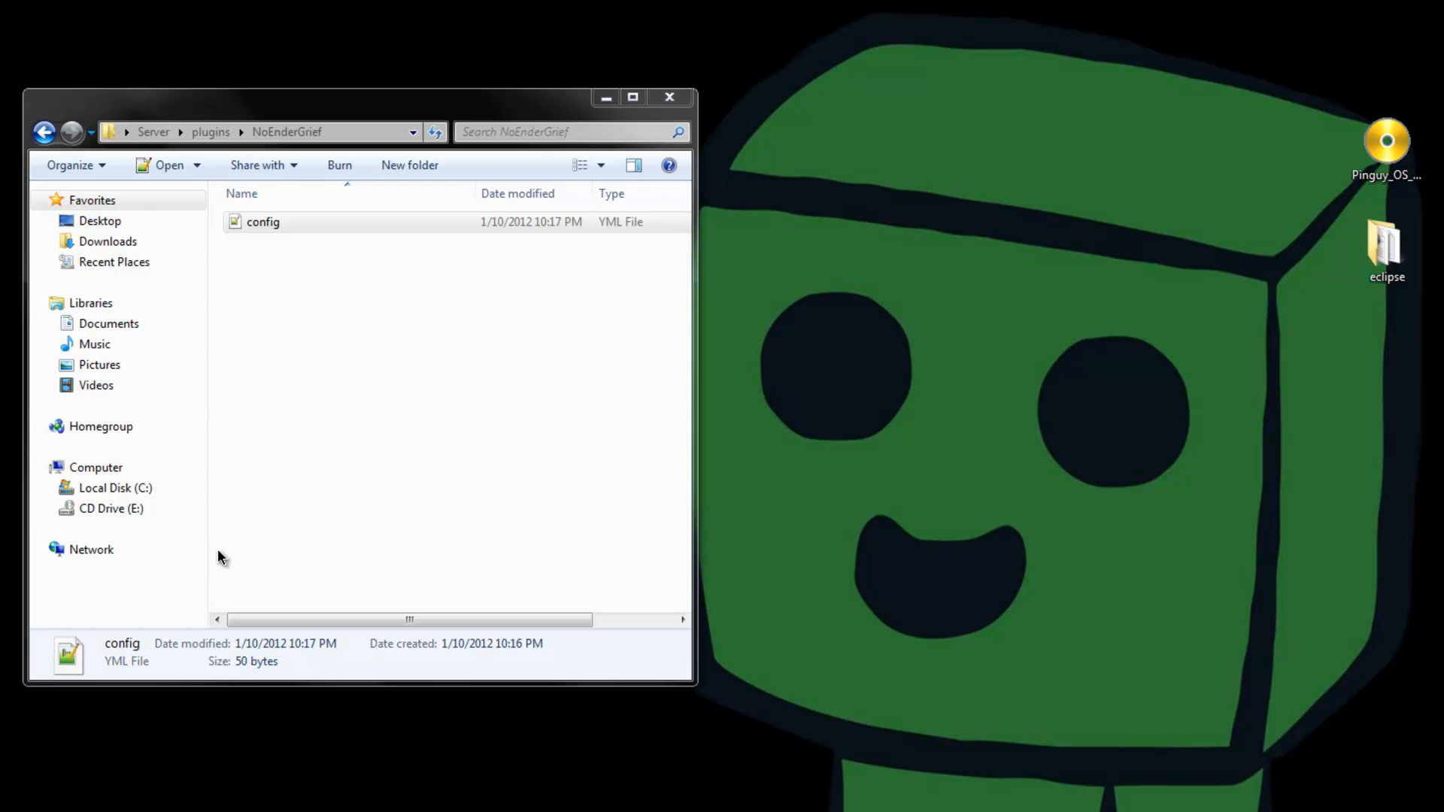
mouse_move(322, 441)
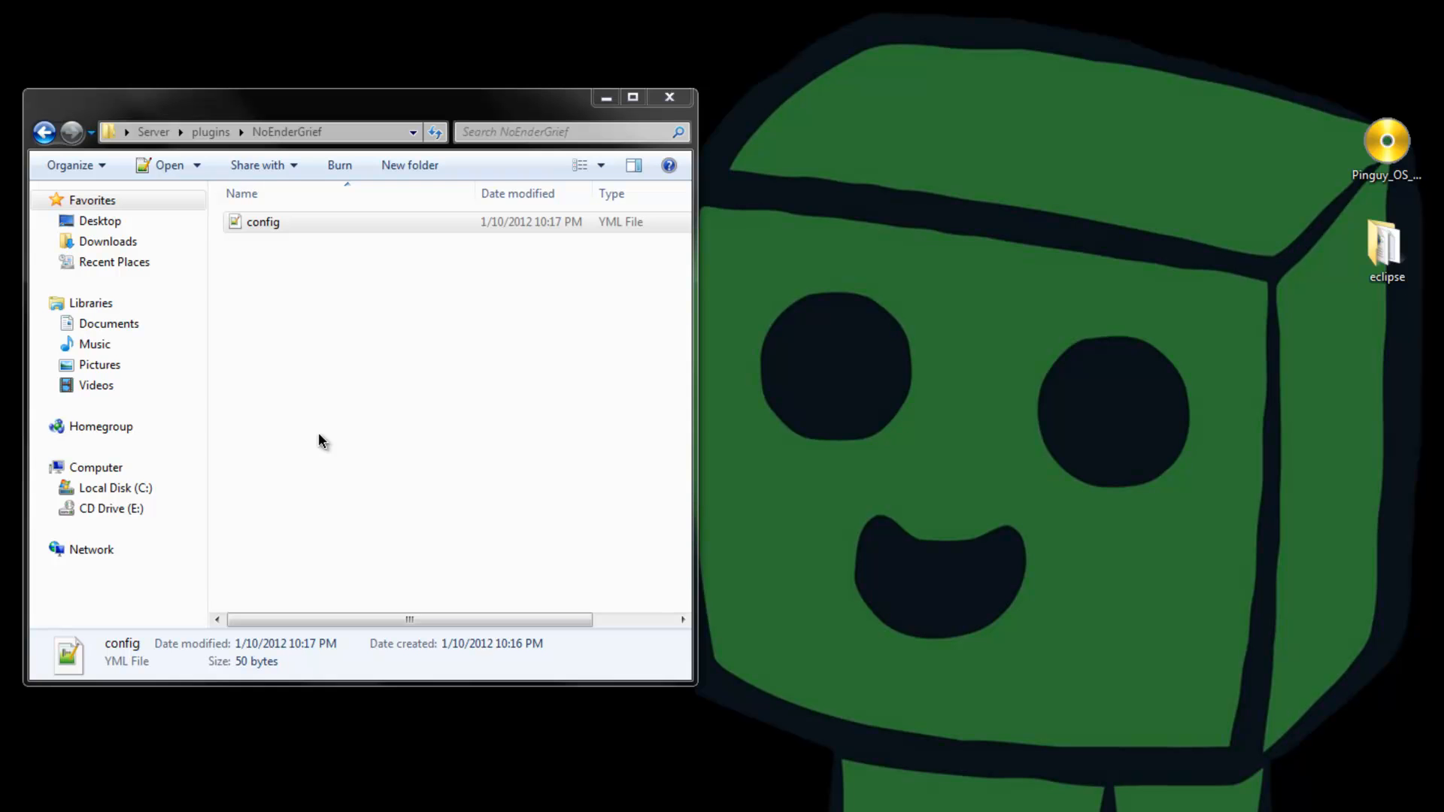
mouse_move(412, 478)
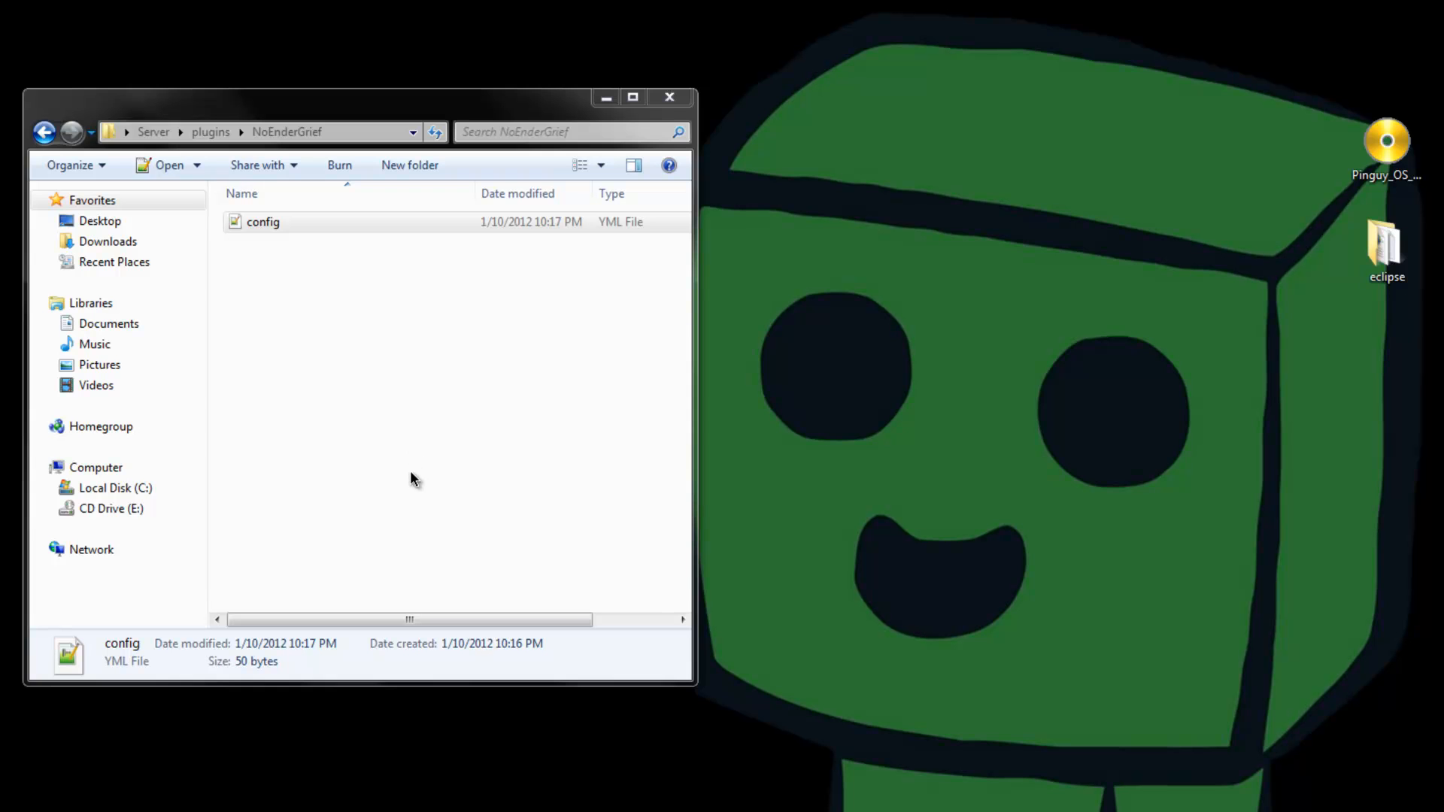
mouse_move(338, 498)
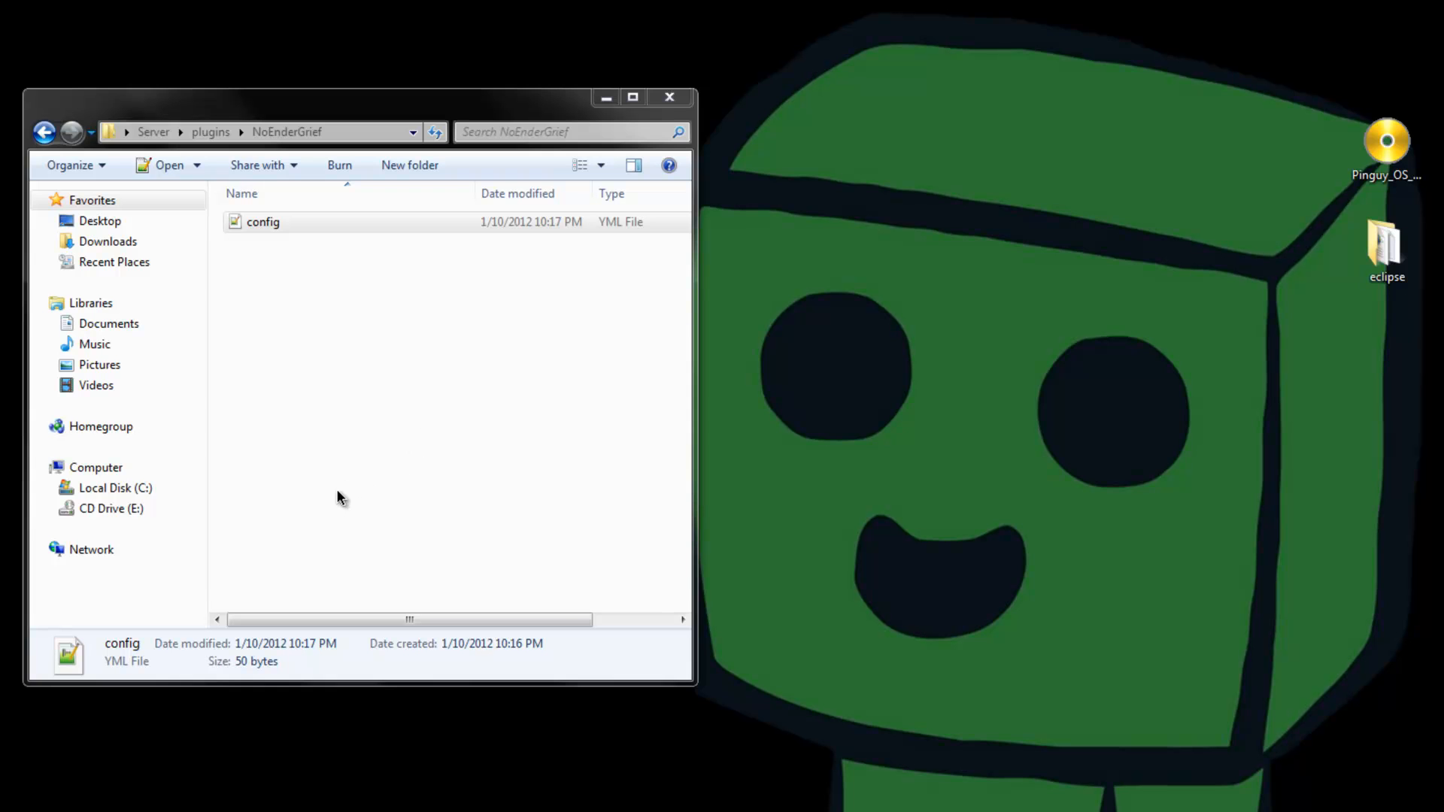